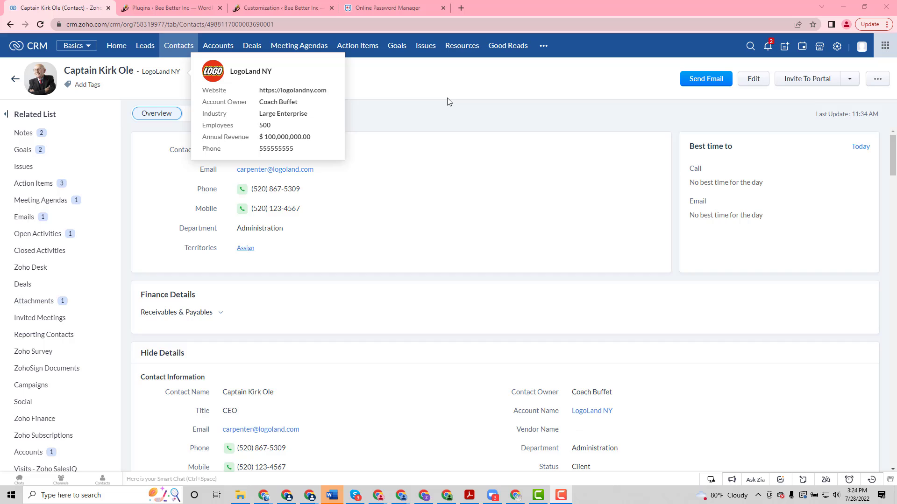
{"action": "mouse_move", "coordinate": [450, 95]}
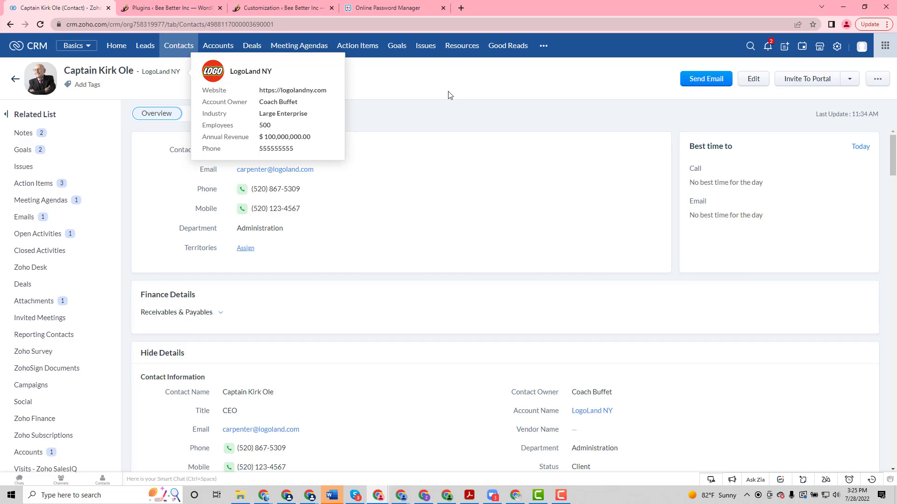
{"action": "mouse_move", "coordinate": [395, 59]}
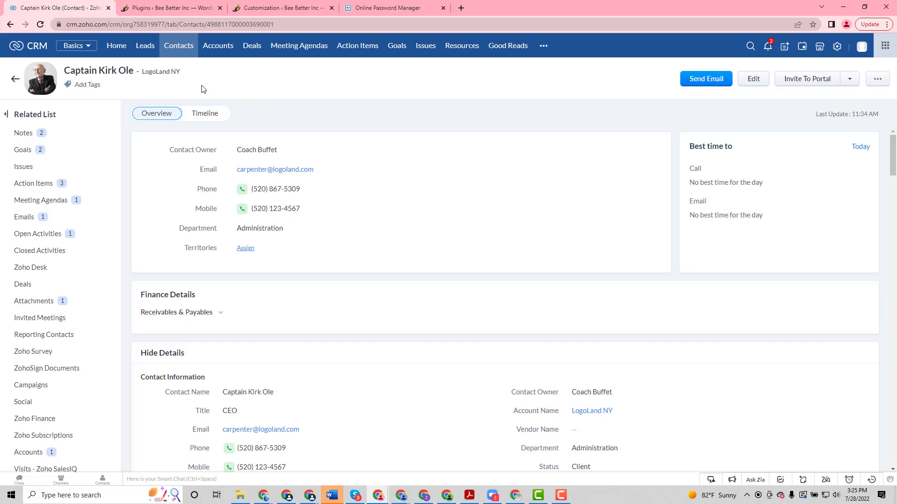
{"action": "mouse_move", "coordinate": [258, 101]}
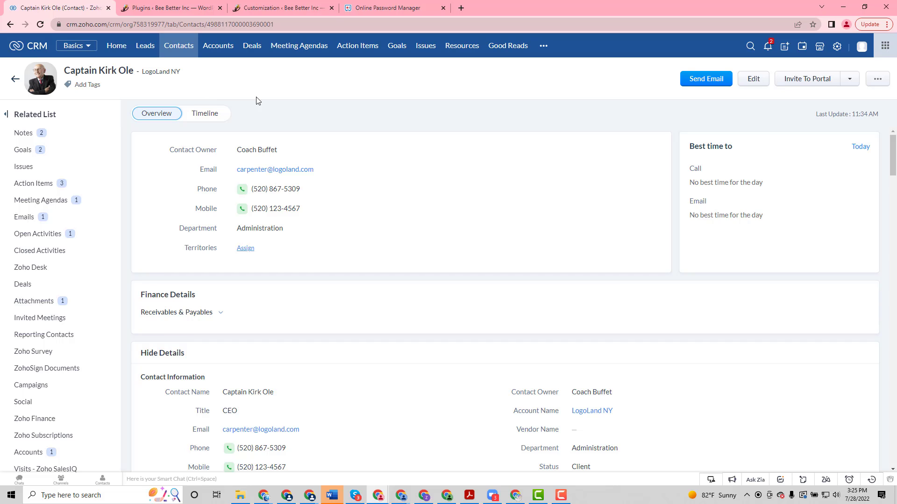
{"action": "mouse_move", "coordinate": [246, 89]}
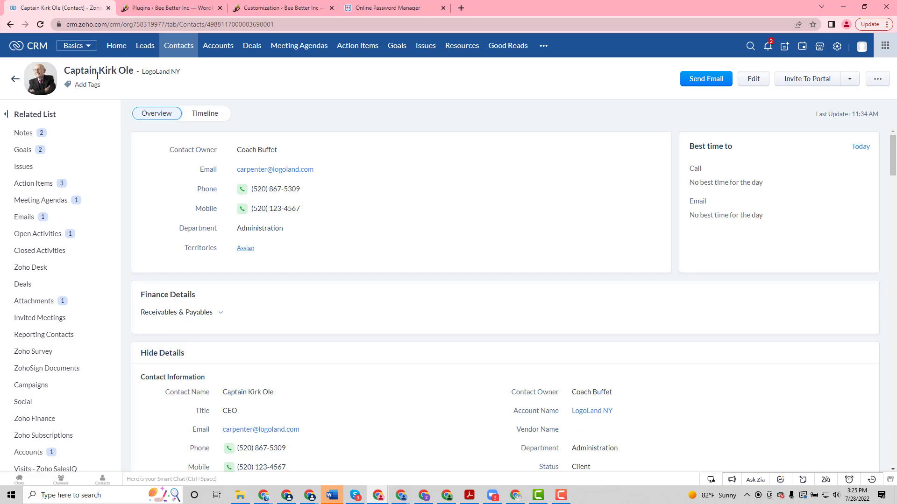
{"action": "mouse_move", "coordinate": [177, 50]}
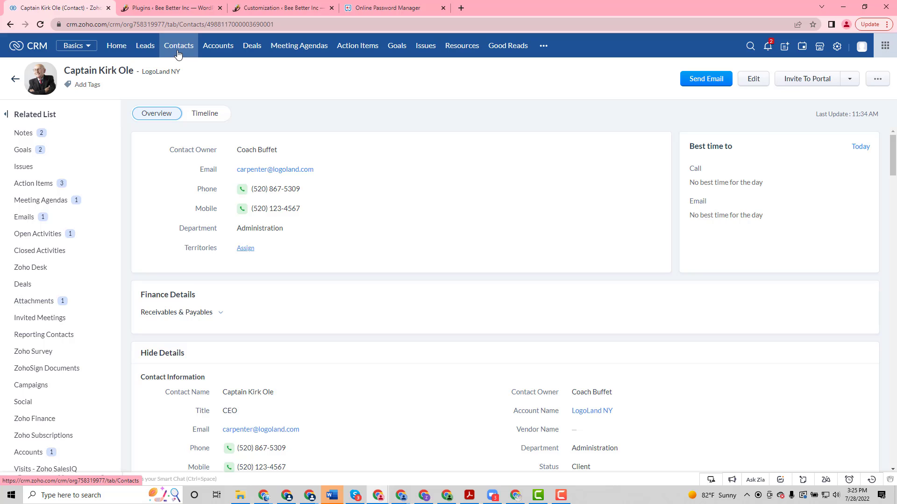
{"action": "mouse_move", "coordinate": [34, 184]}
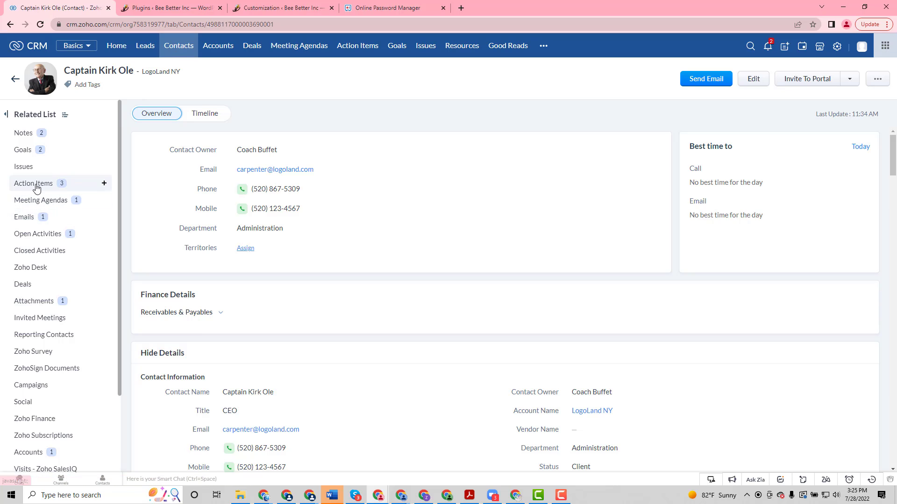
{"action": "mouse_move", "coordinate": [71, 187]}
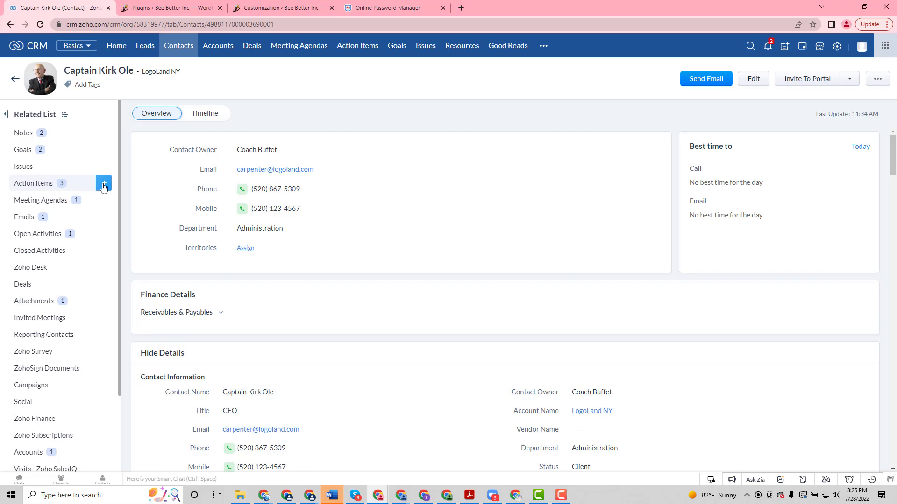
Open a new Action Items form for Captain Kirk Ole from his related list.
{"action": "left_click", "coordinate": [103, 183]}
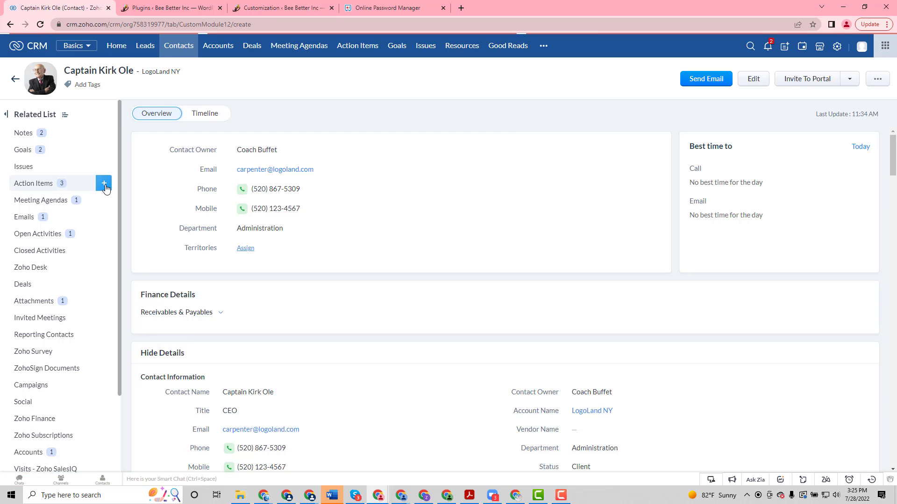
{"action": "left_click", "coordinate": [104, 183]}
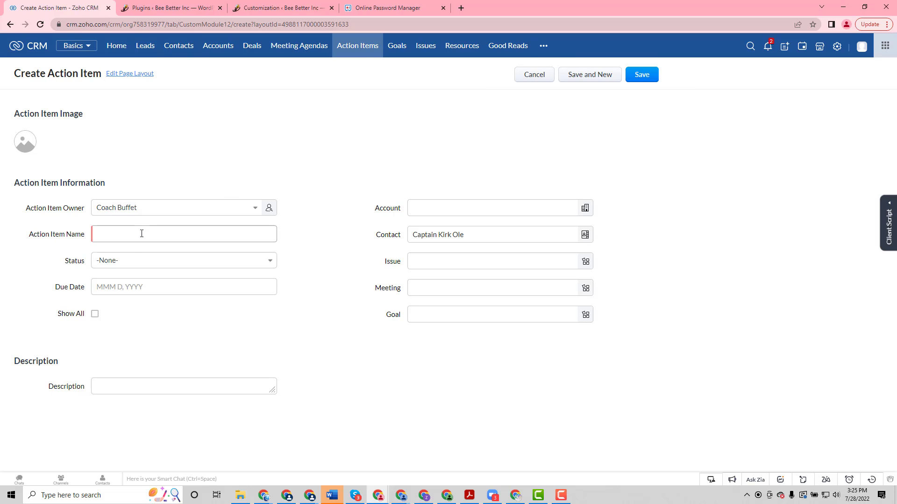
Name the action item 'Do this!' and set its status to Not Started.
{"action": "left_click", "coordinate": [183, 234]}
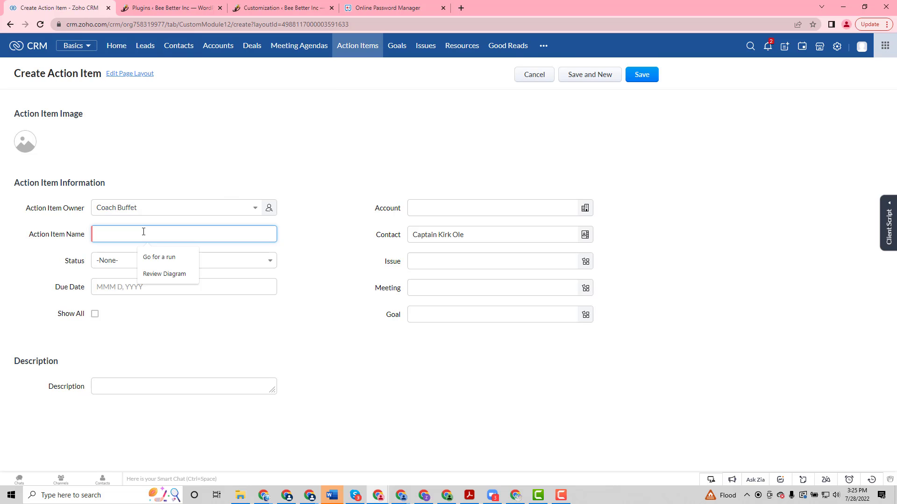
{"action": "type", "text": "Do this"}
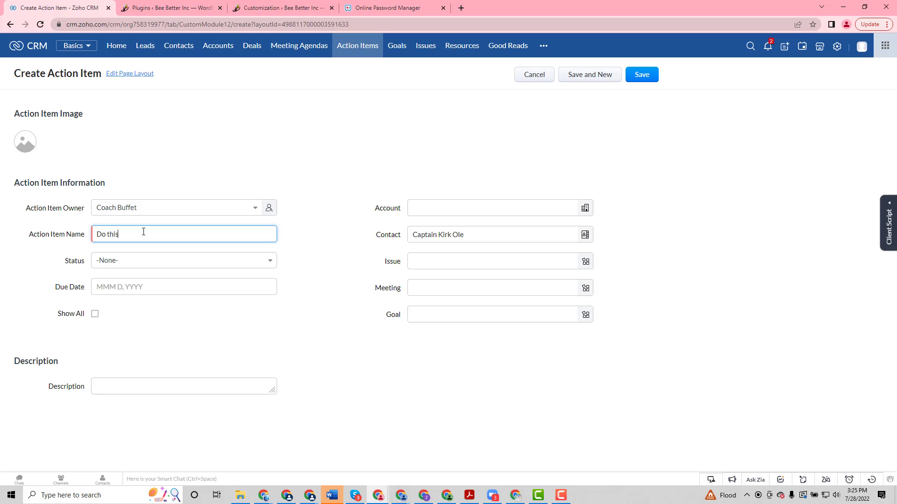
{"action": "left_click", "coordinate": [183, 260]}
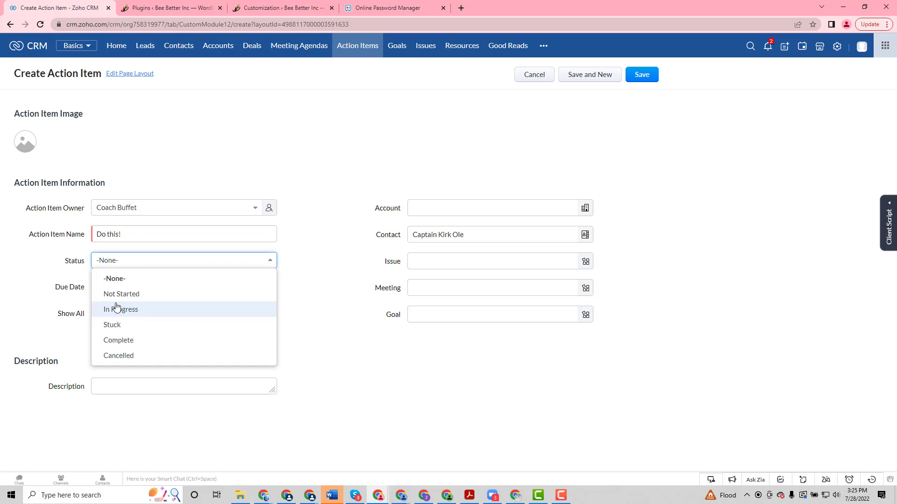
{"action": "left_click", "coordinate": [184, 287]}
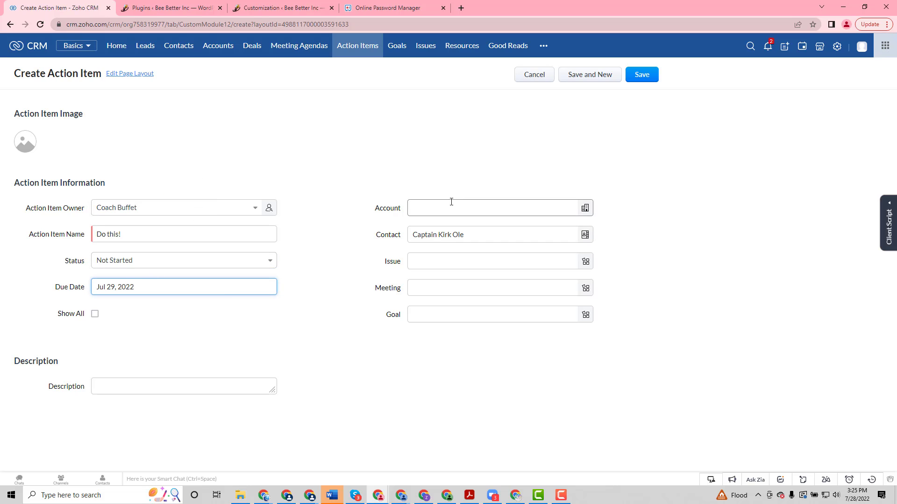
Link it to LogoLand NY, due Jul 29 2022, describe it 'Stuff', and save.
{"action": "left_click", "coordinate": [496, 207]}
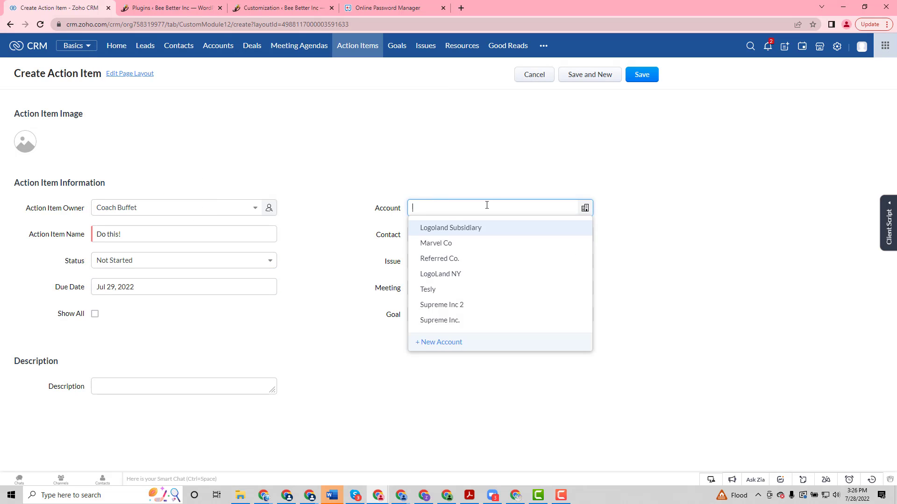
{"action": "left_click", "coordinate": [440, 273]}
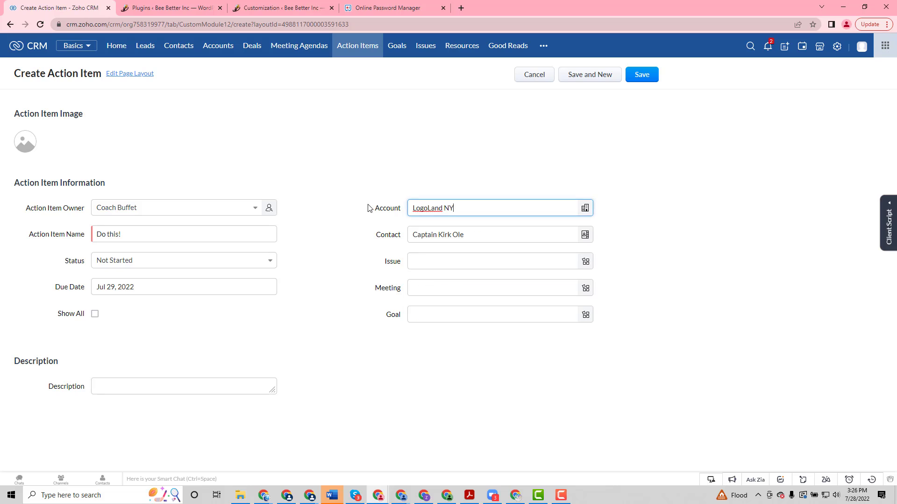
{"action": "mouse_move", "coordinate": [338, 152]}
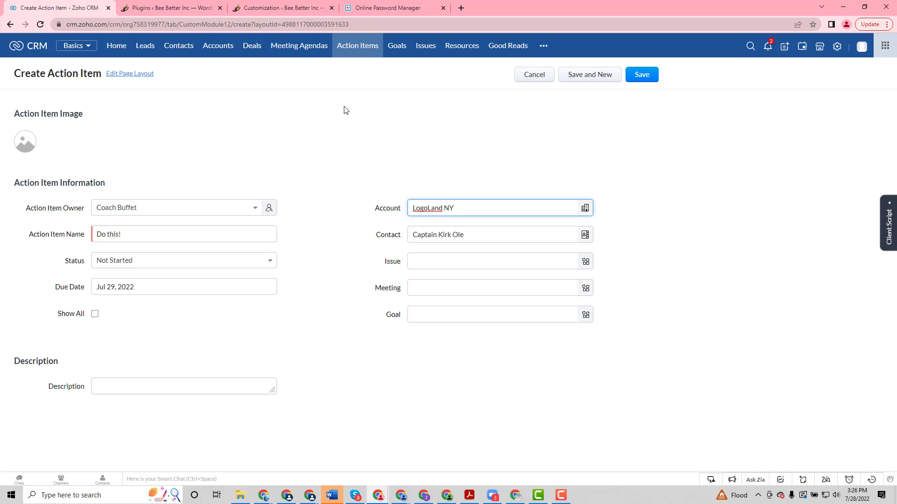
{"action": "mouse_move", "coordinate": [330, 176]}
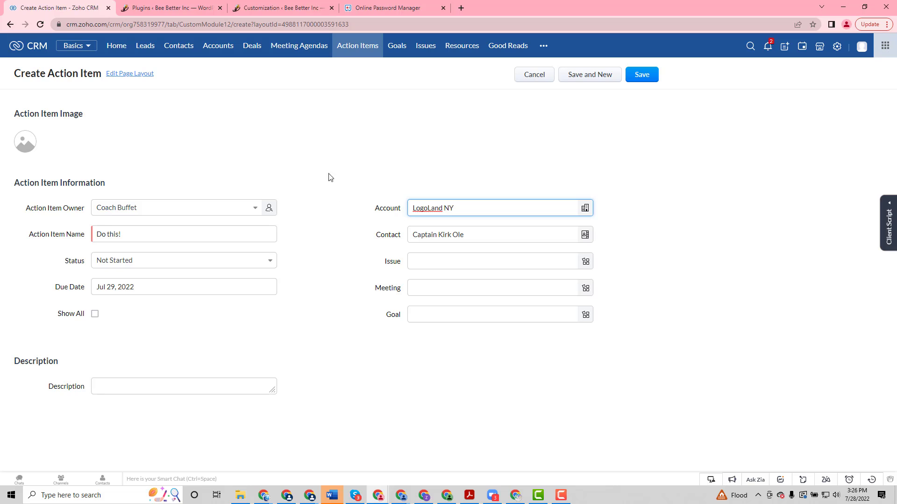
{"action": "mouse_move", "coordinate": [357, 185]}
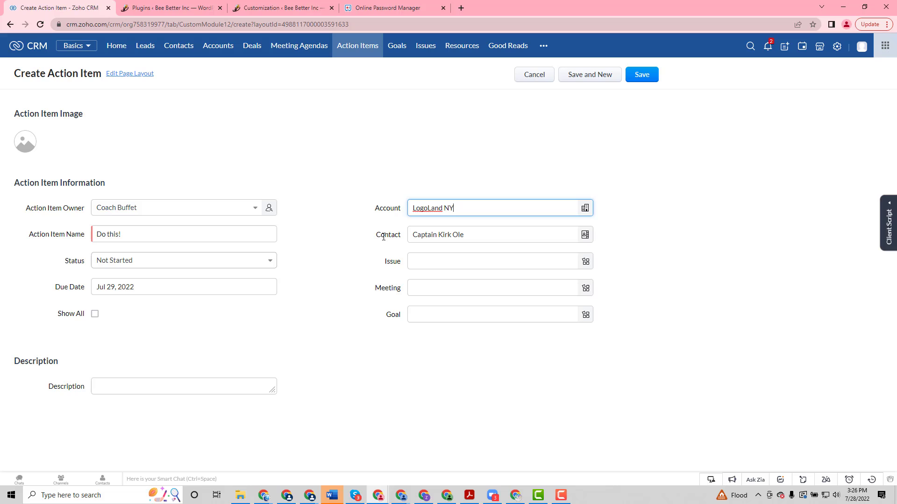
{"action": "mouse_move", "coordinate": [407, 180]}
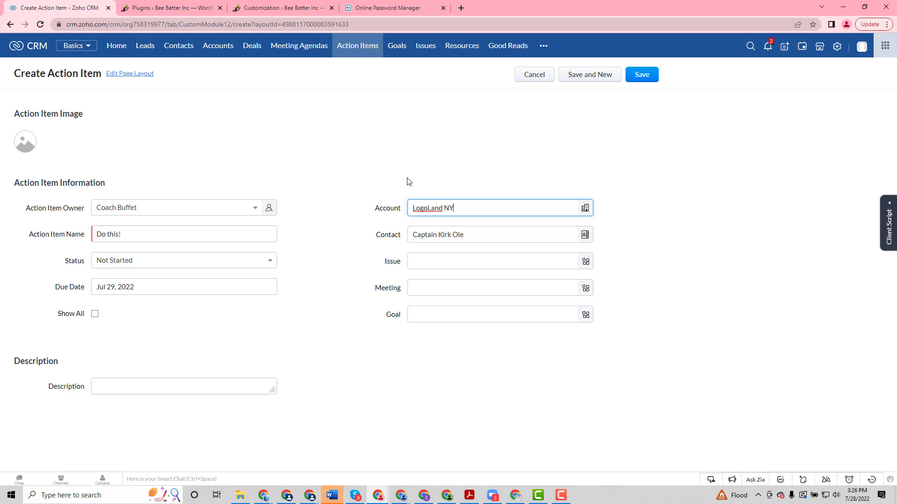
{"action": "left_click", "coordinate": [444, 208]}
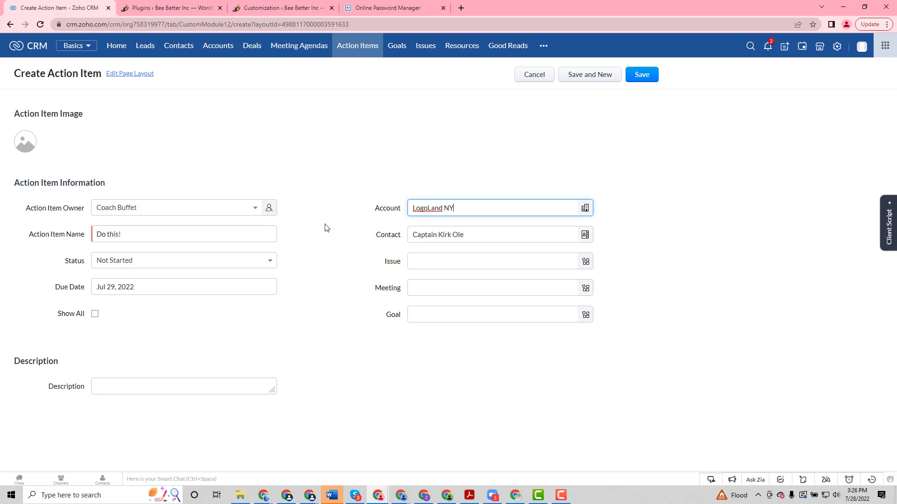
{"action": "mouse_move", "coordinate": [356, 262]}
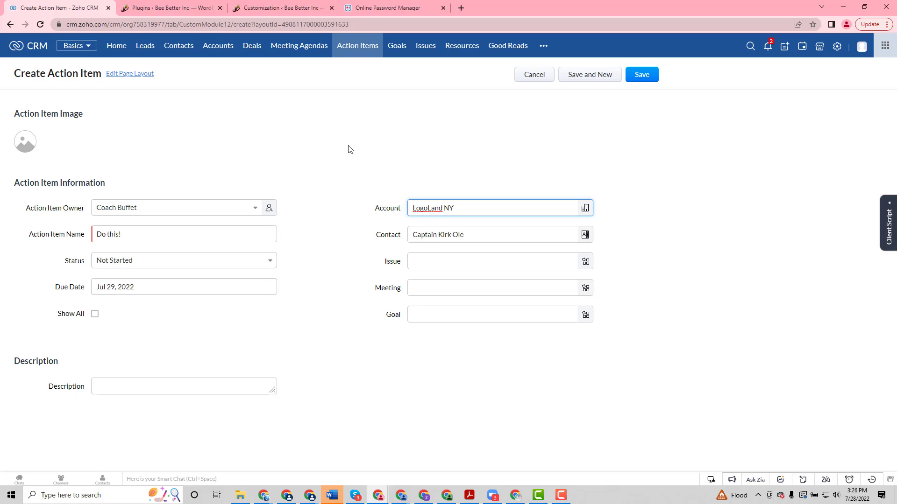
{"action": "mouse_move", "coordinate": [353, 64]}
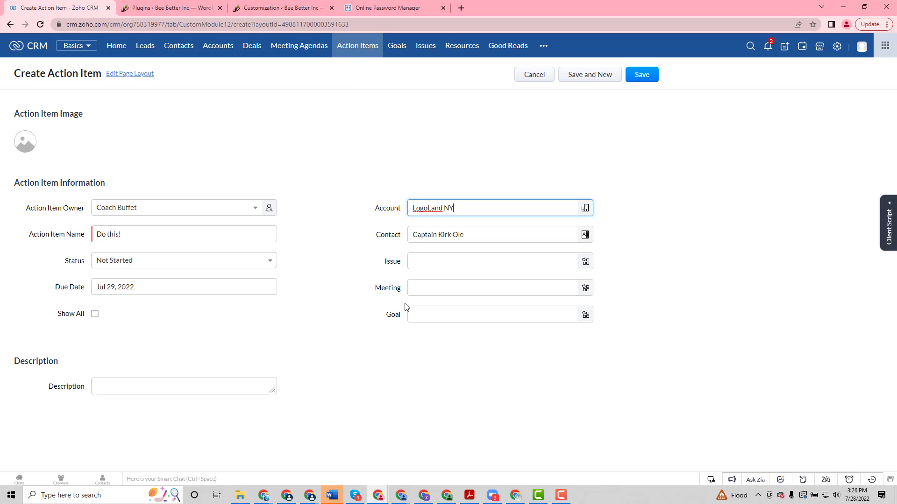
{"action": "mouse_move", "coordinate": [518, 290]}
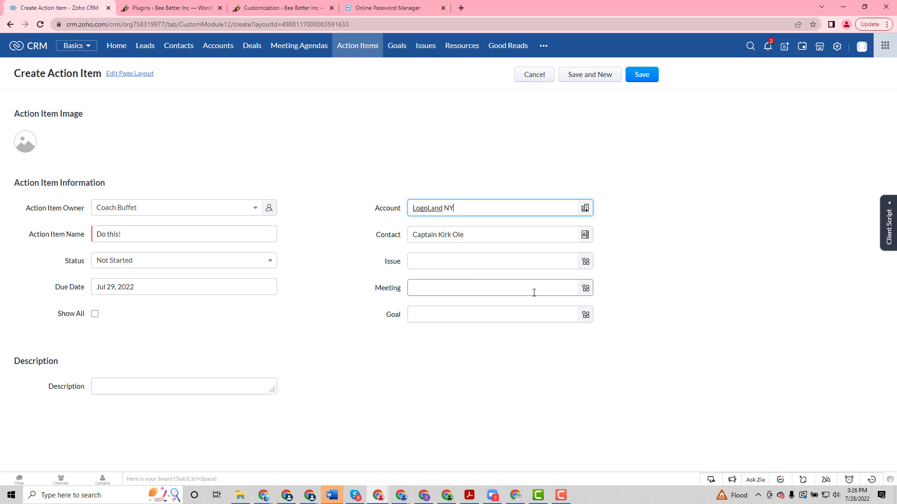
{"action": "mouse_move", "coordinate": [348, 246]}
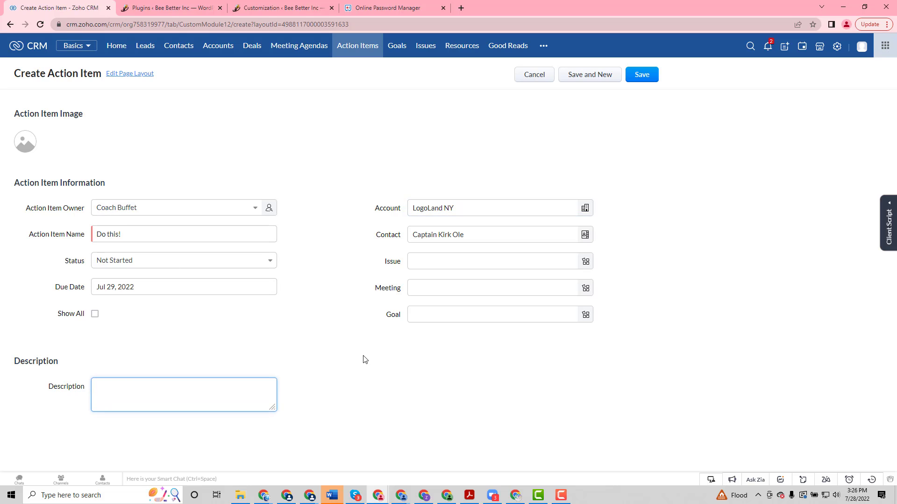
{"action": "type", "text": "Stuff"}
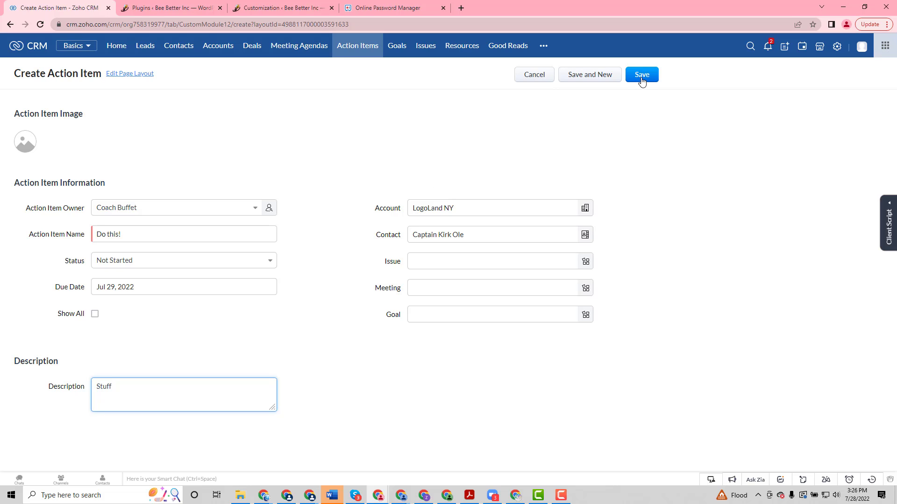
{"action": "left_click", "coordinate": [641, 75]}
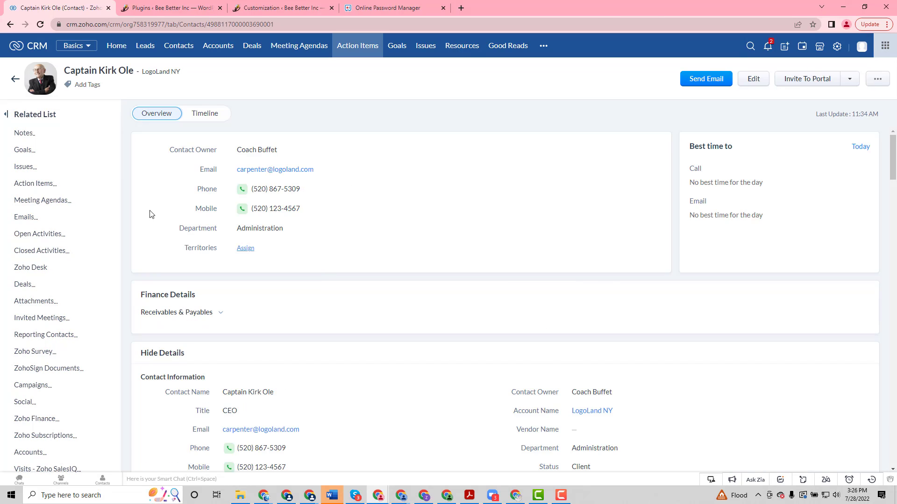
{"action": "left_click", "coordinate": [35, 183]}
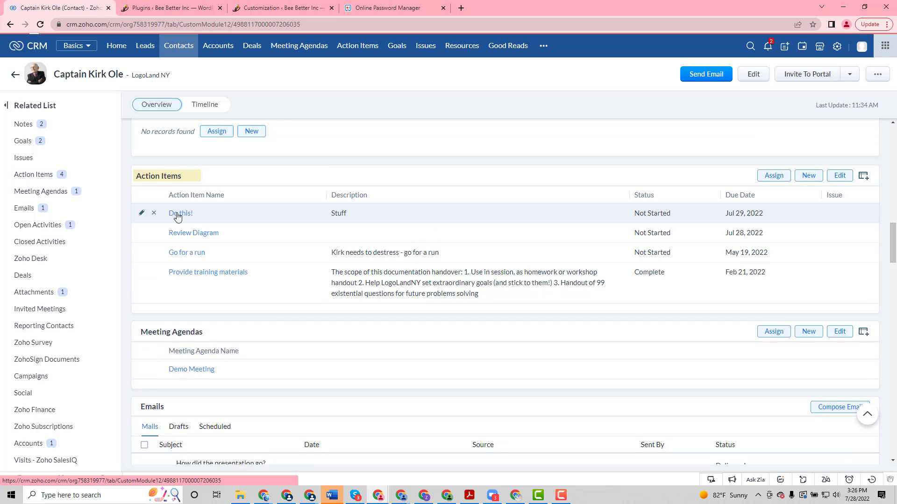
{"action": "left_click", "coordinate": [181, 213]}
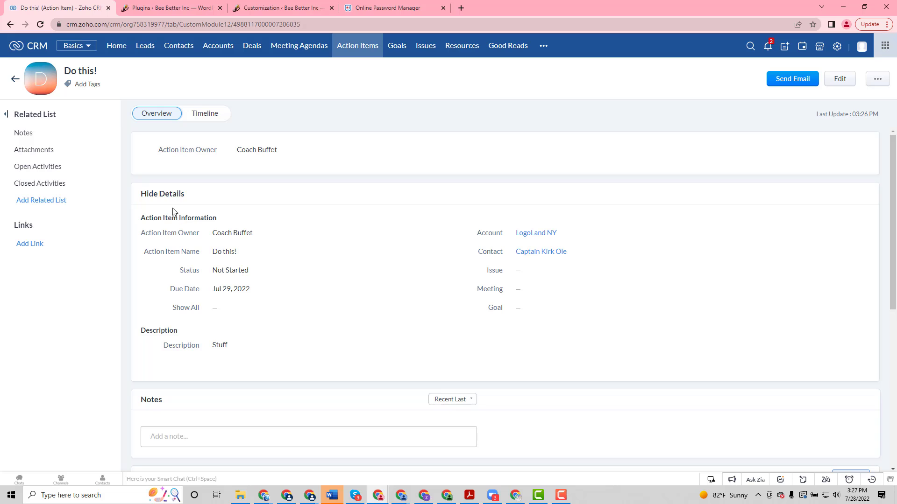
{"action": "mouse_move", "coordinate": [377, 182]}
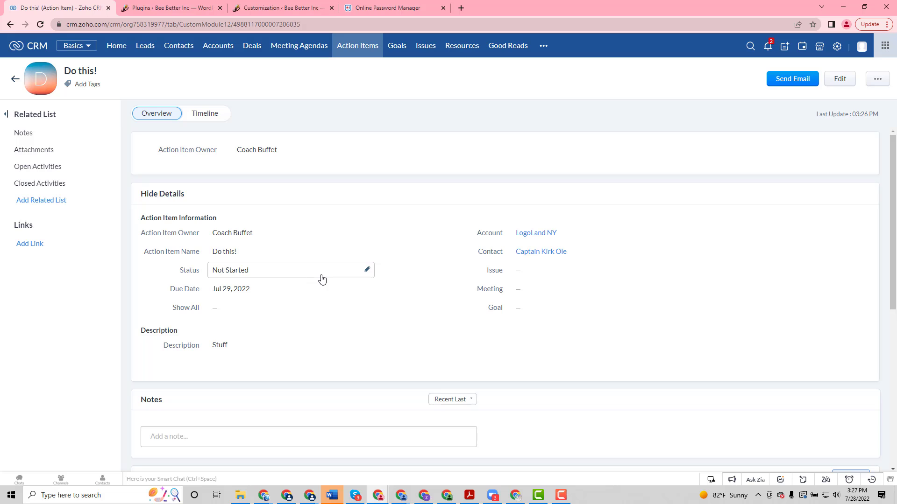
{"action": "mouse_move", "coordinate": [325, 278]}
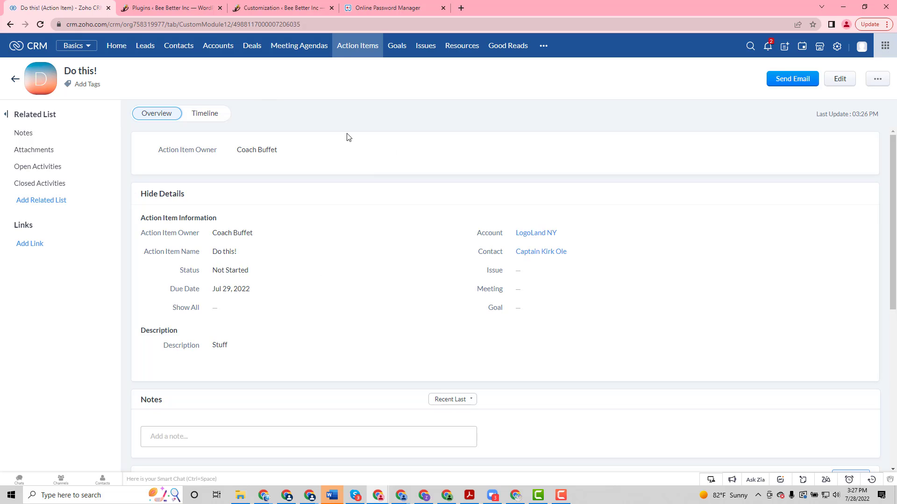
{"action": "mouse_move", "coordinate": [516, 238]}
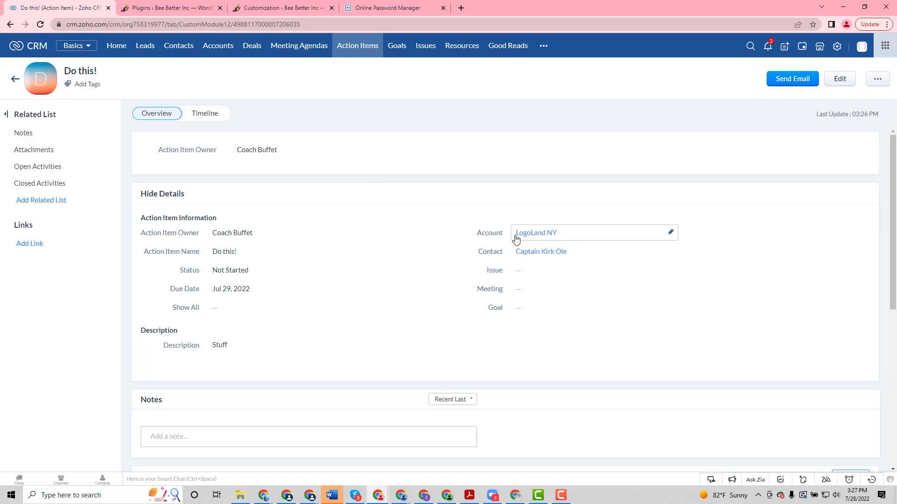
{"action": "mouse_move", "coordinate": [543, 241]}
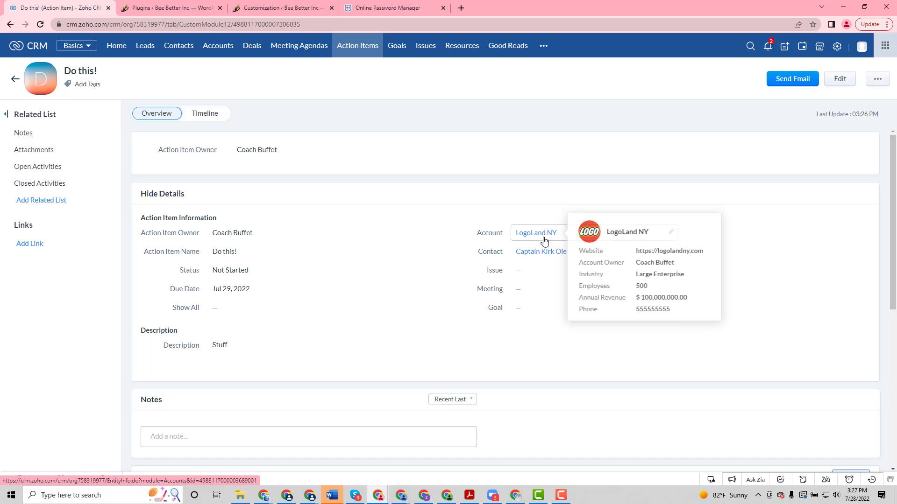
{"action": "mouse_move", "coordinate": [221, 125]}
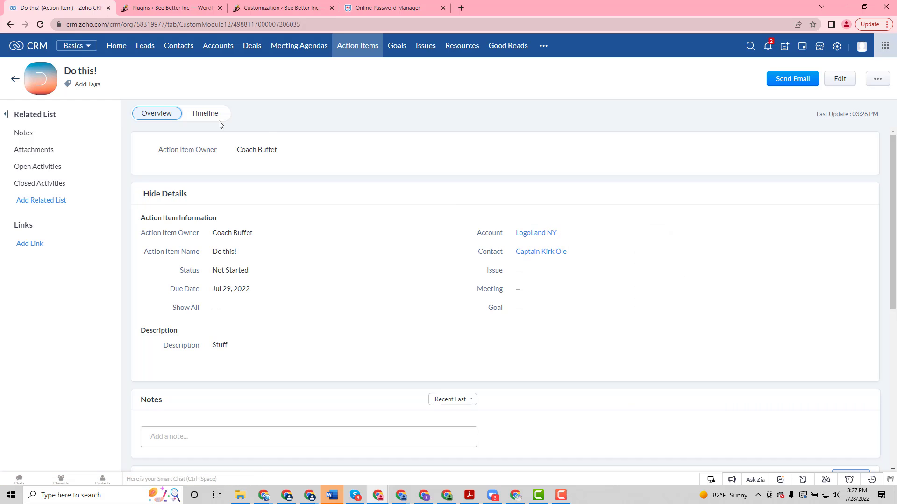
{"action": "mouse_move", "coordinate": [537, 255]}
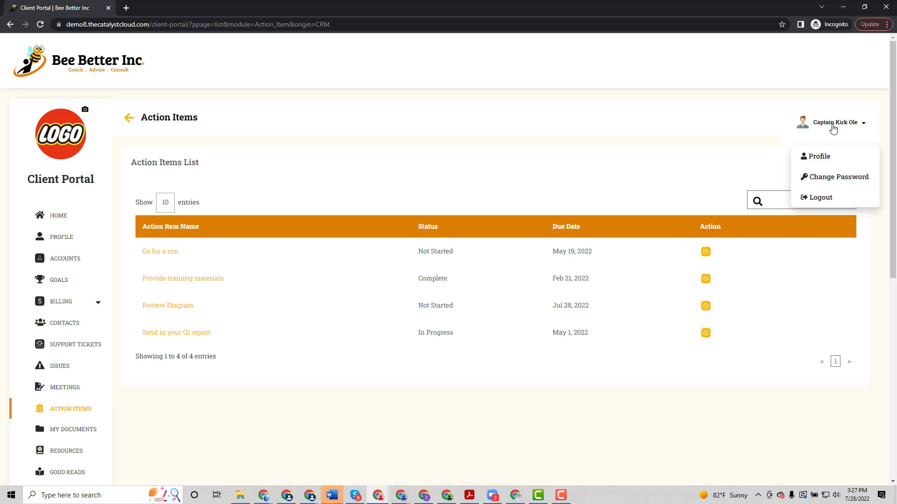
Dismiss the account menu and reload the portal's Action Items list showing Do this!
{"action": "left_click", "coordinate": [78, 413]}
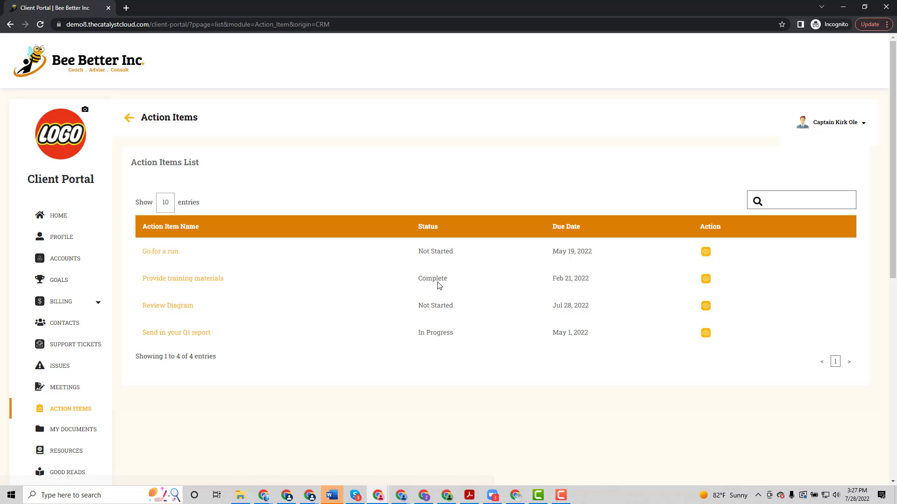
{"action": "mouse_move", "coordinate": [443, 330]}
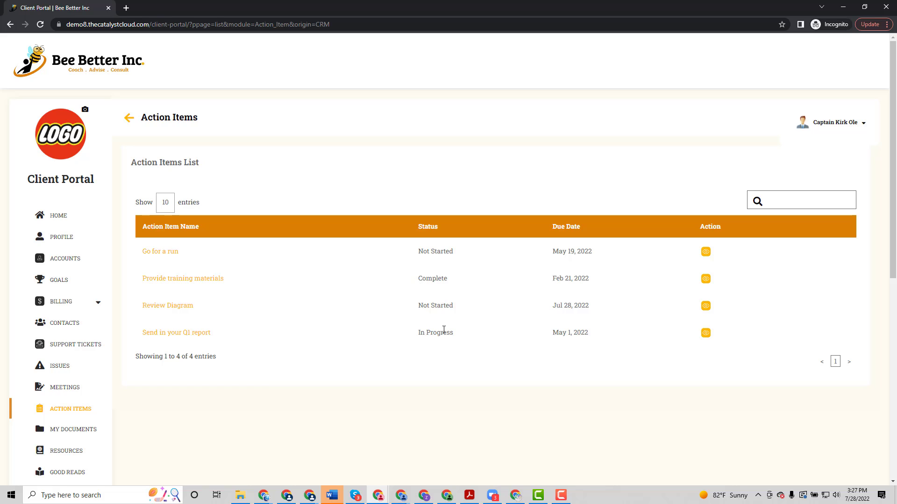
{"action": "mouse_move", "coordinate": [57, 62]}
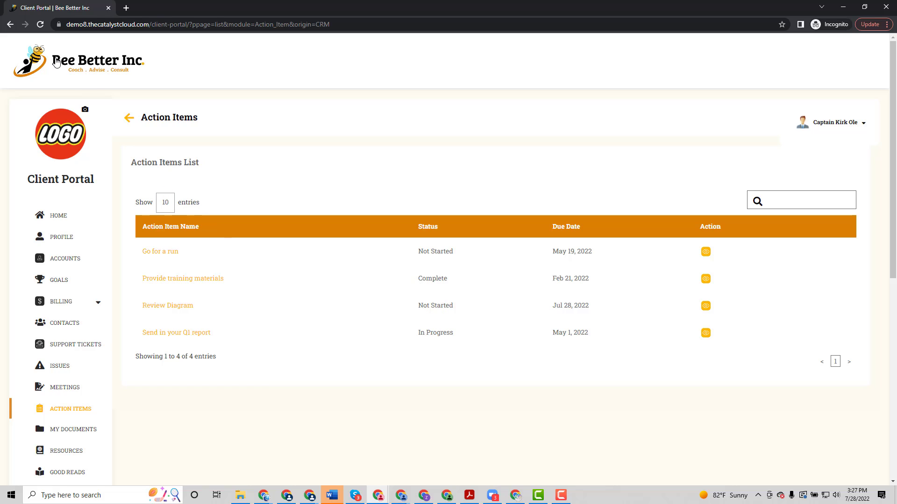
{"action": "mouse_move", "coordinate": [367, 136]}
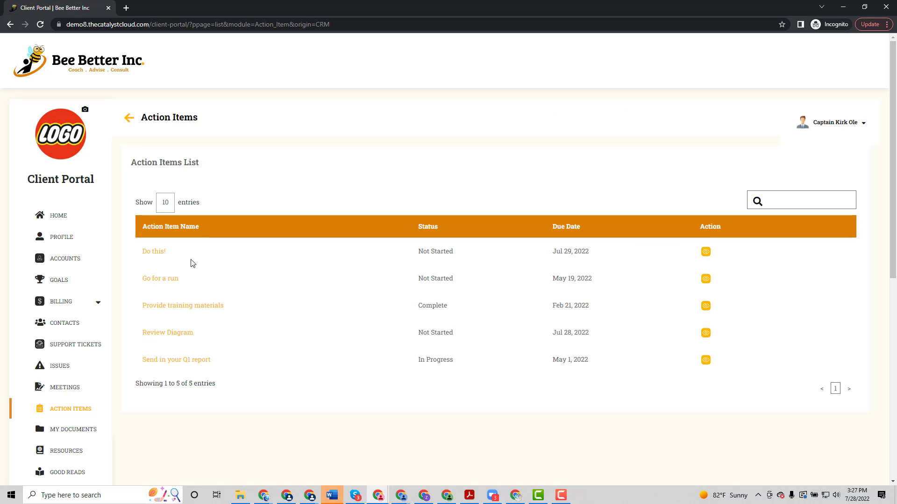
{"action": "mouse_move", "coordinate": [706, 252]}
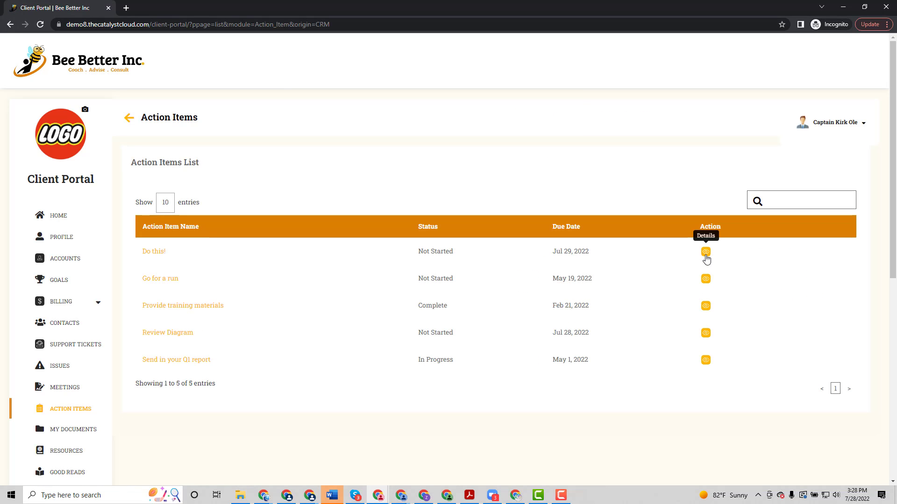
{"action": "left_click", "coordinate": [705, 251]}
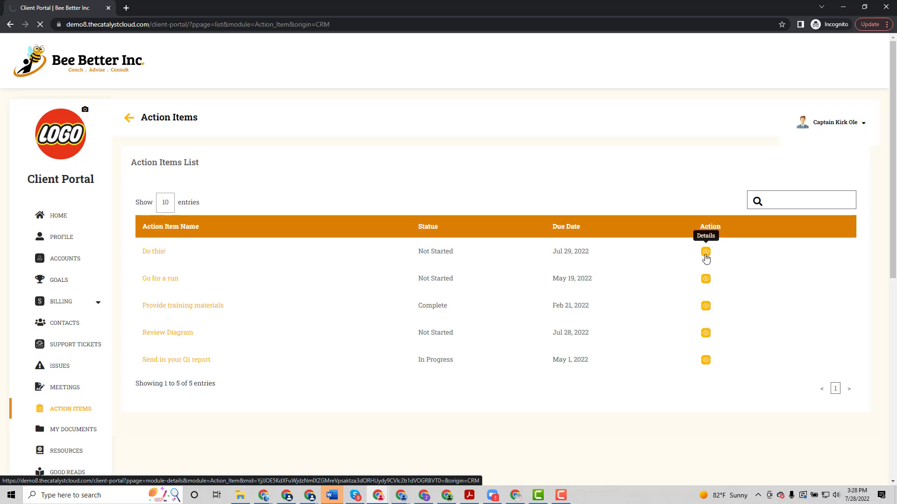
Open the Do this! Action Item Information page showing description 'Stuff'.
{"action": "left_click", "coordinate": [705, 252]}
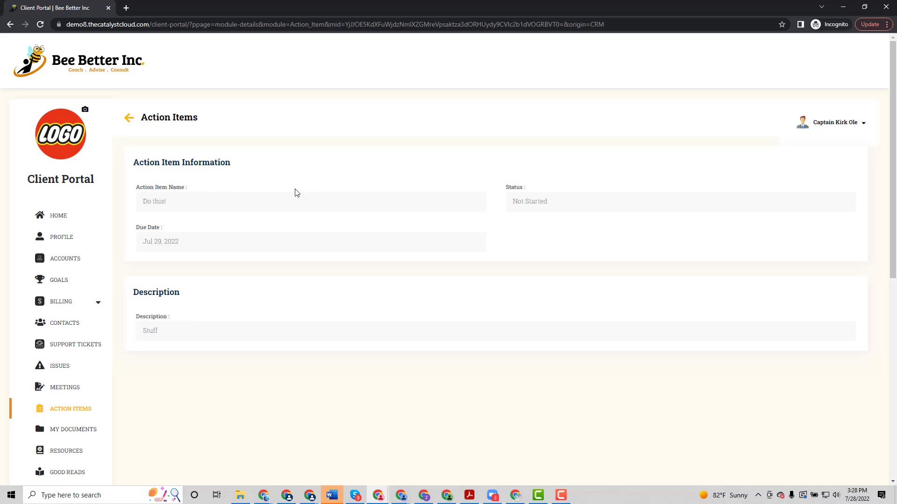
{"action": "mouse_move", "coordinate": [308, 235]}
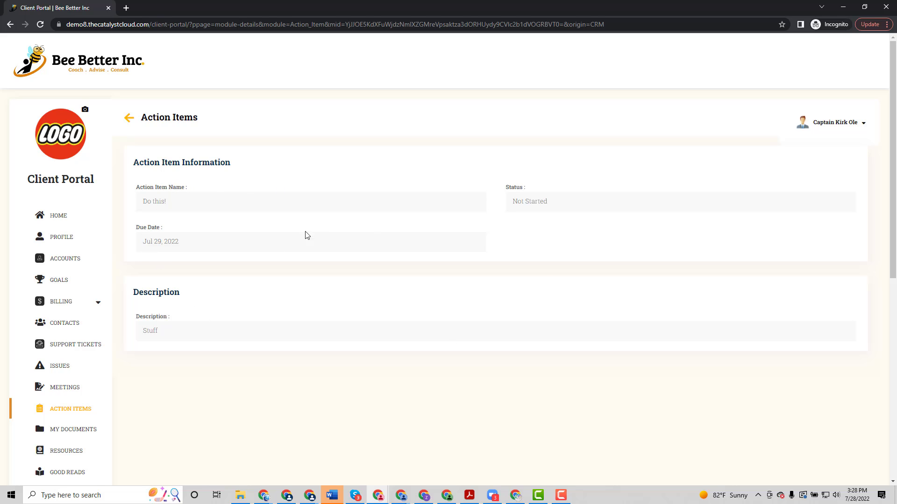
{"action": "mouse_move", "coordinate": [319, 236]}
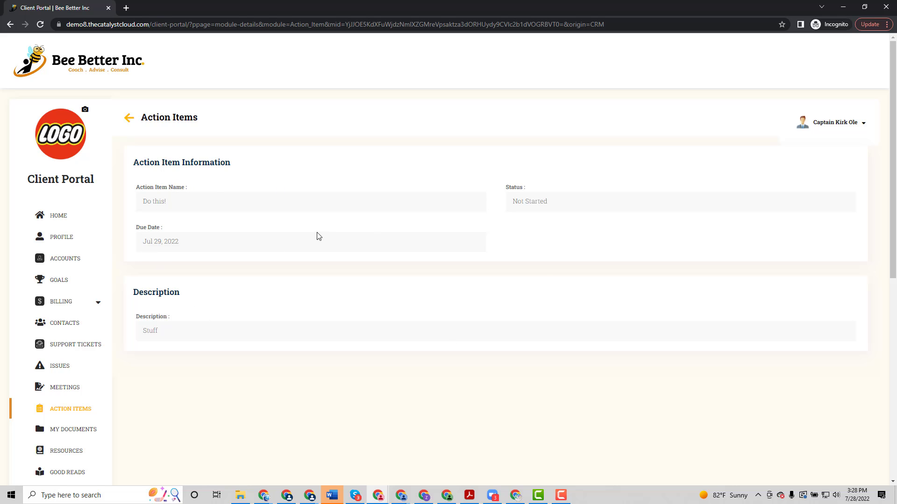
{"action": "mouse_move", "coordinate": [256, 435]}
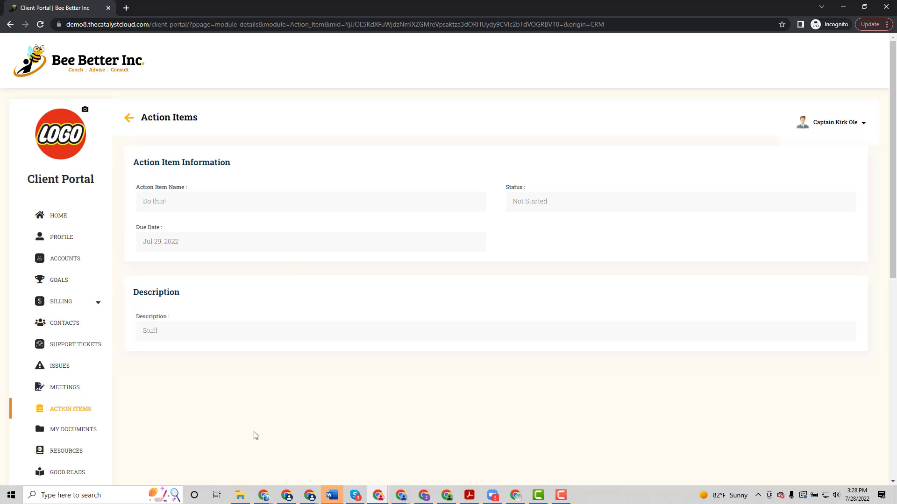
{"action": "mouse_move", "coordinate": [333, 419]}
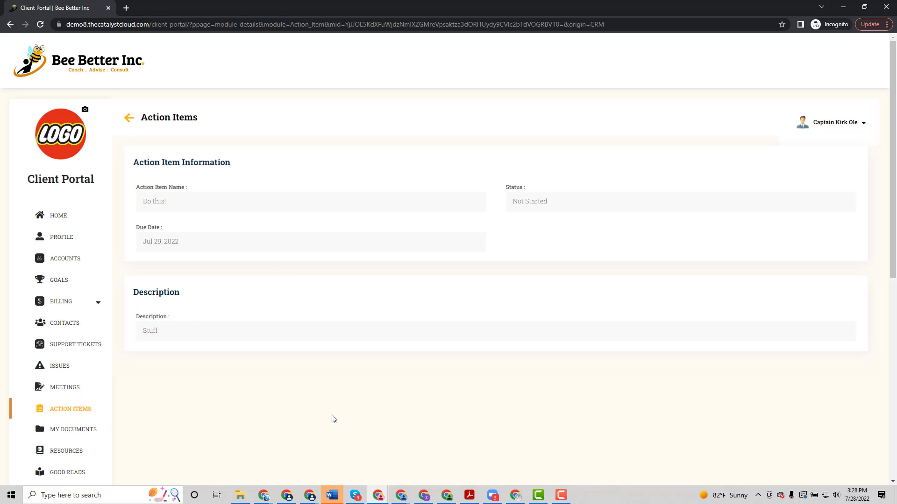
{"action": "mouse_move", "coordinate": [339, 276]}
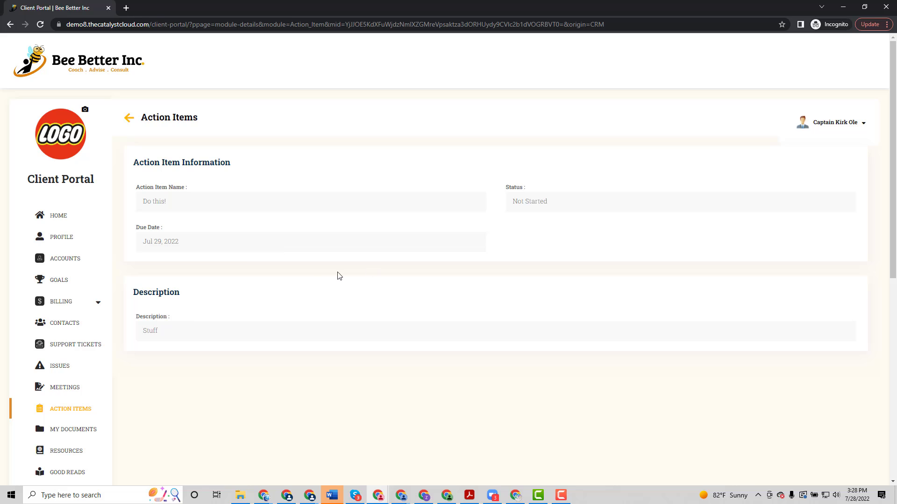
{"action": "mouse_move", "coordinate": [280, 280]}
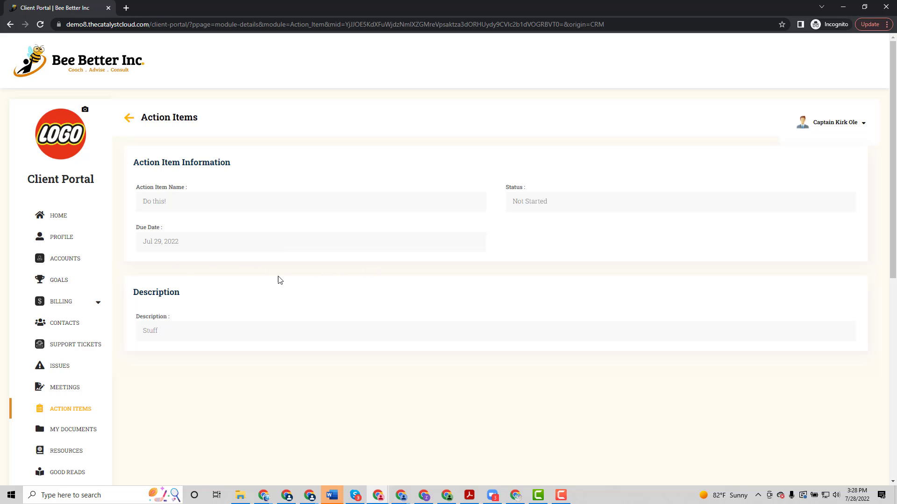
{"action": "mouse_move", "coordinate": [373, 280]}
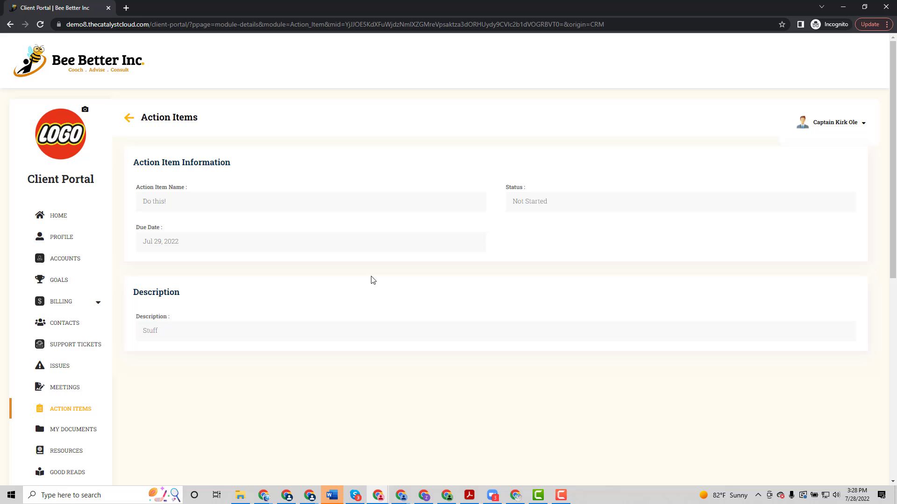
{"action": "mouse_move", "coordinate": [387, 291]}
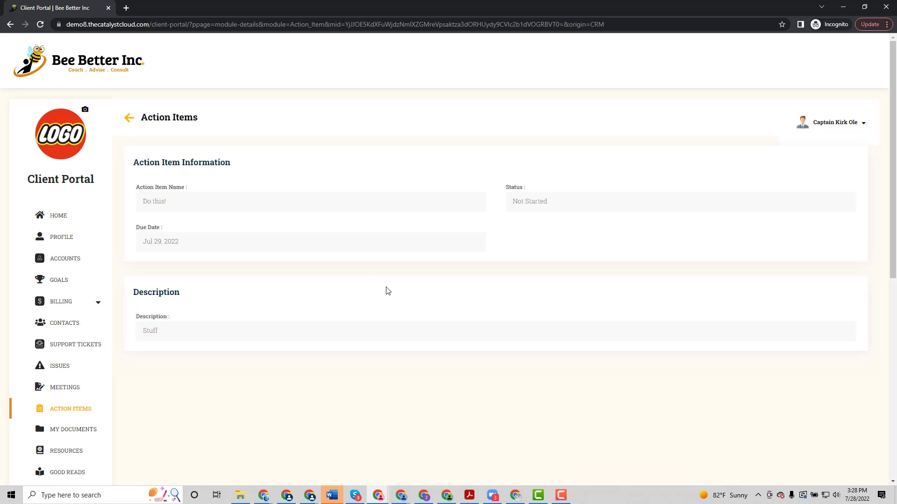
{"action": "mouse_move", "coordinate": [304, 286]}
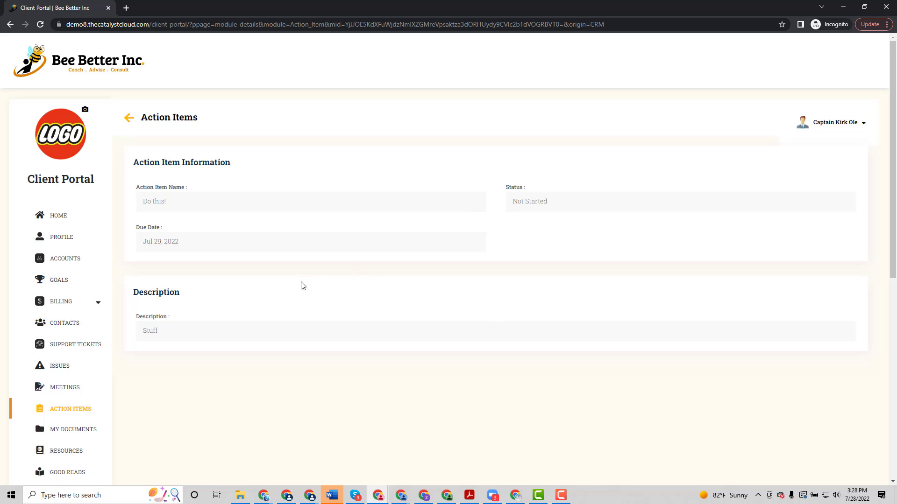
{"action": "mouse_move", "coordinate": [267, 209]}
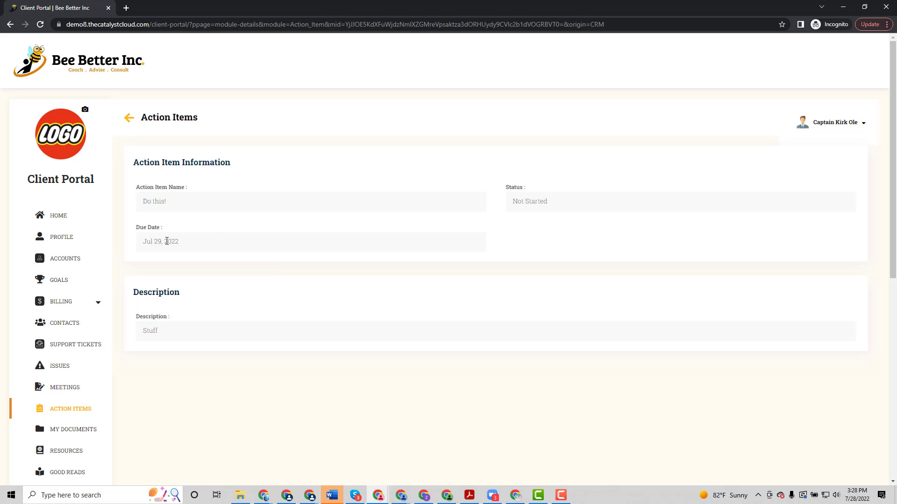
{"action": "mouse_move", "coordinate": [539, 233]}
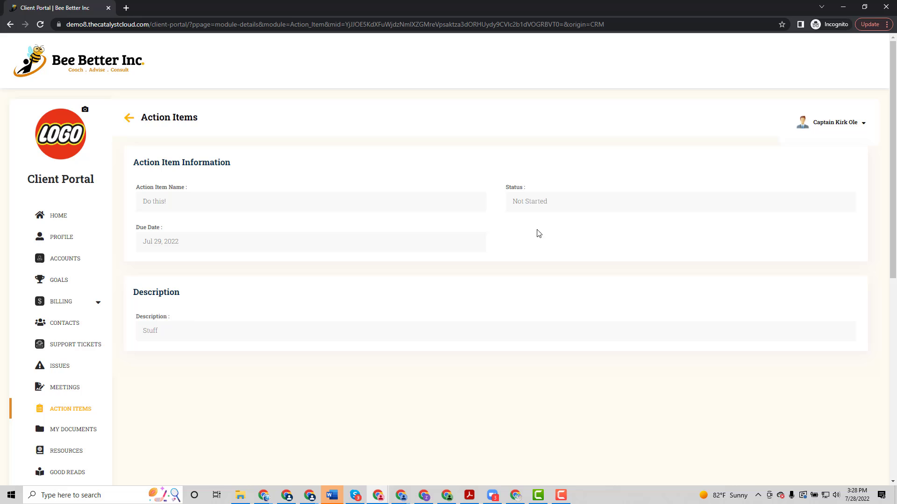
{"action": "mouse_move", "coordinate": [554, 205]}
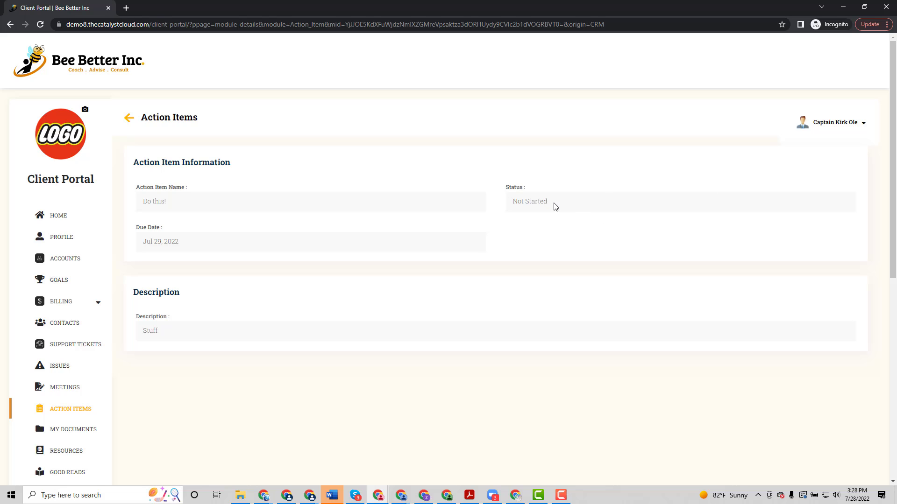
{"action": "mouse_move", "coordinate": [556, 214]}
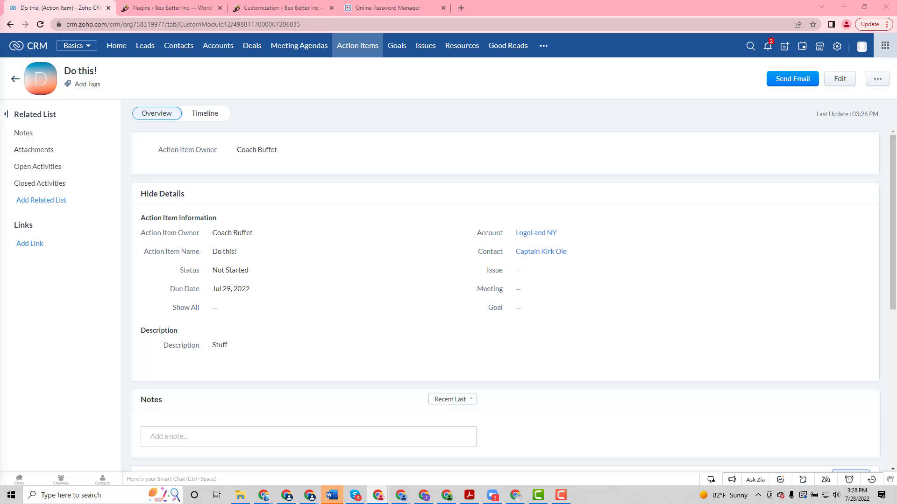
Switch to the WordPress admin Plugins tab listing the Zportals plugin.
{"action": "left_click", "coordinate": [168, 8]}
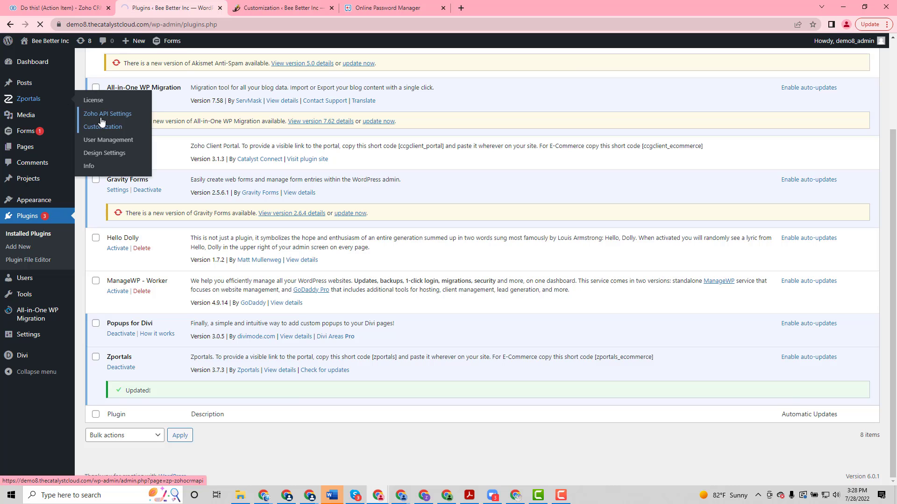
In Zportals Action Items settings, enable Show Attachment and Add Attachment.
{"action": "left_click", "coordinate": [102, 126]}
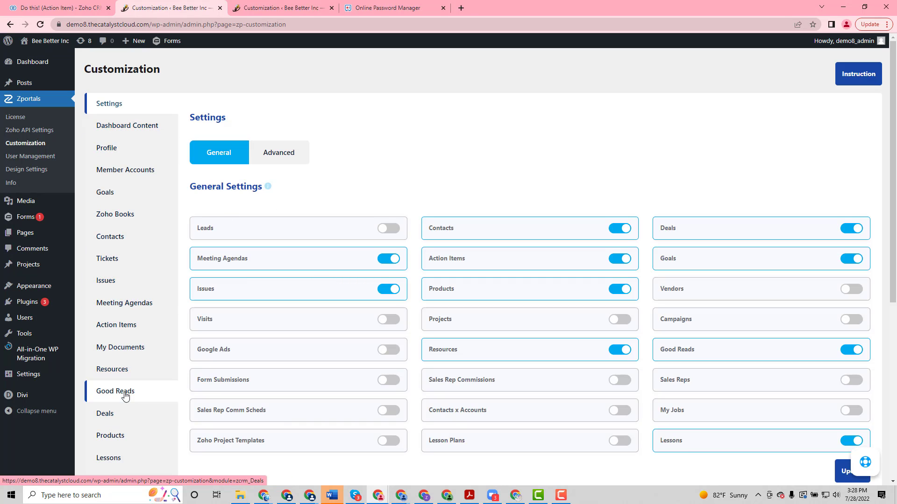
{"action": "left_click", "coordinate": [116, 325]}
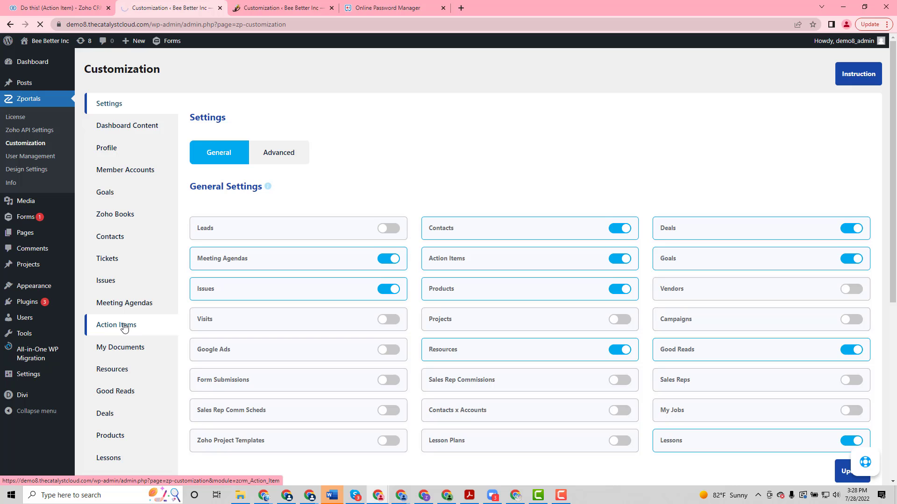
{"action": "left_click", "coordinate": [116, 325]}
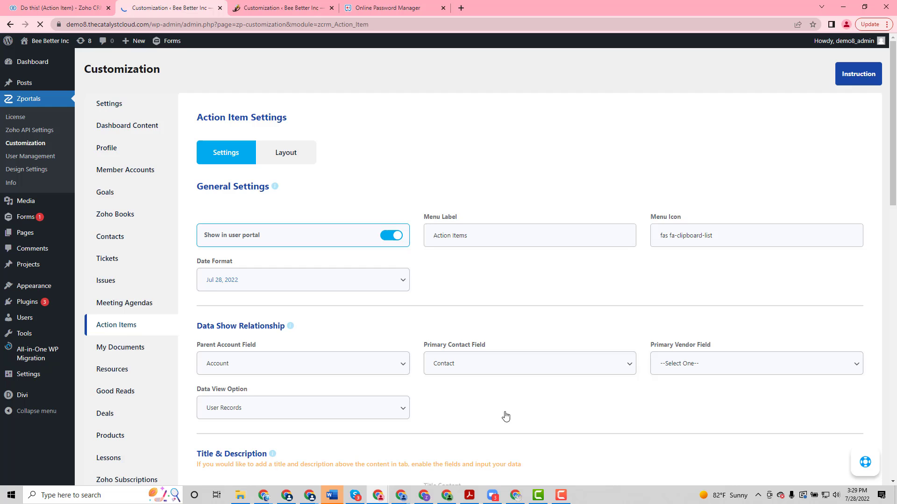
{"action": "scroll", "scroll_direction": "down", "scroll_amount": 3}
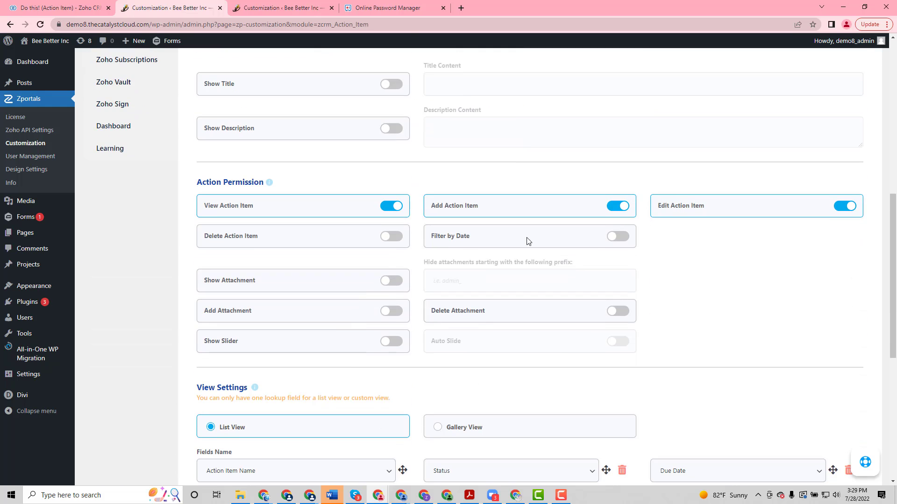
{"action": "mouse_move", "coordinate": [714, 215]}
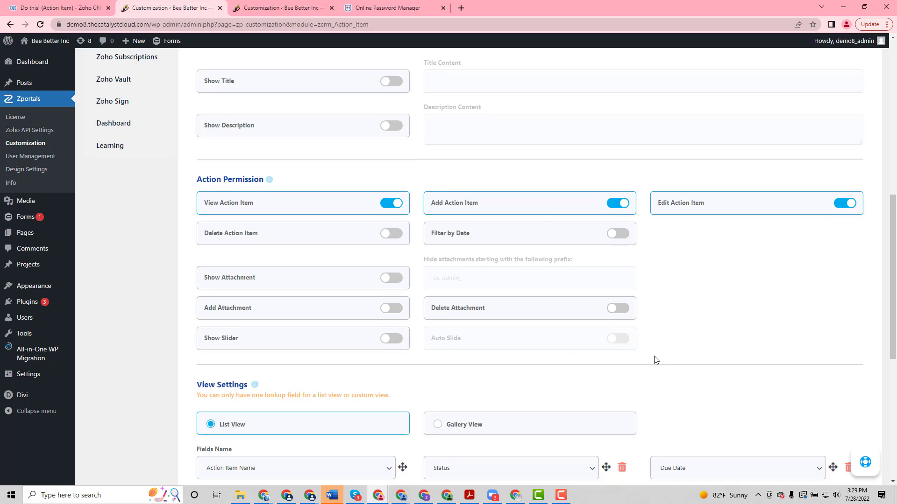
{"action": "scroll", "scroll_direction": "down", "scroll_amount": 3}
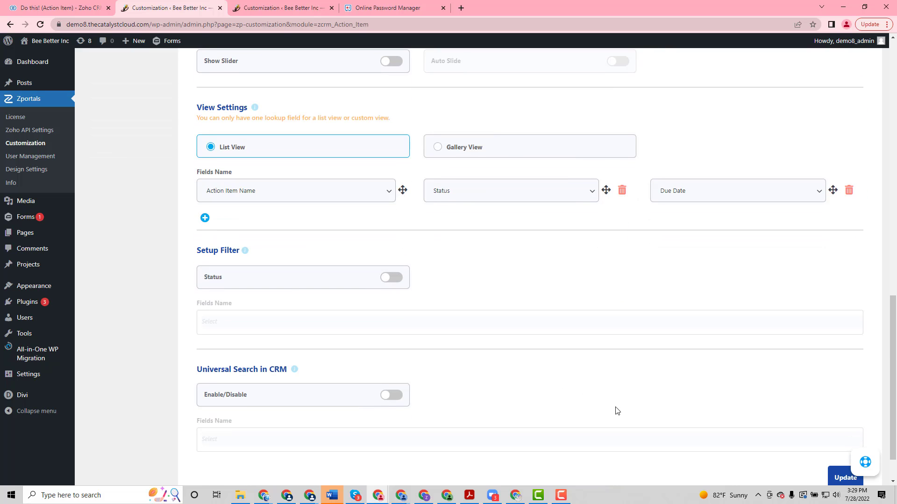
{"action": "scroll", "scroll_direction": "up", "scroll_amount": 3}
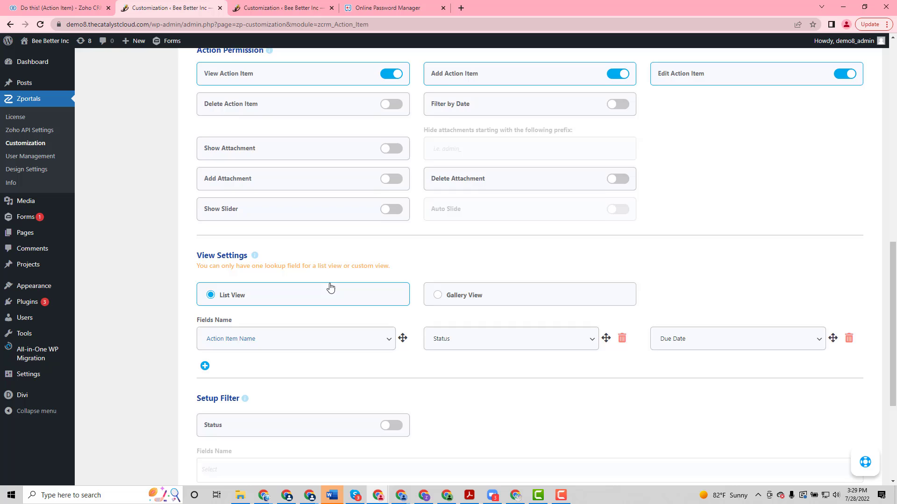
{"action": "left_click", "coordinate": [391, 187]}
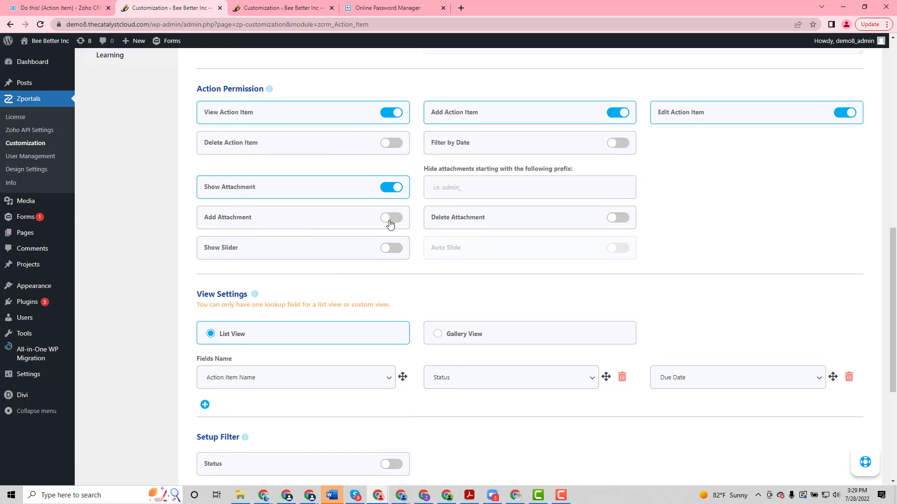
{"action": "left_click", "coordinate": [392, 218]}
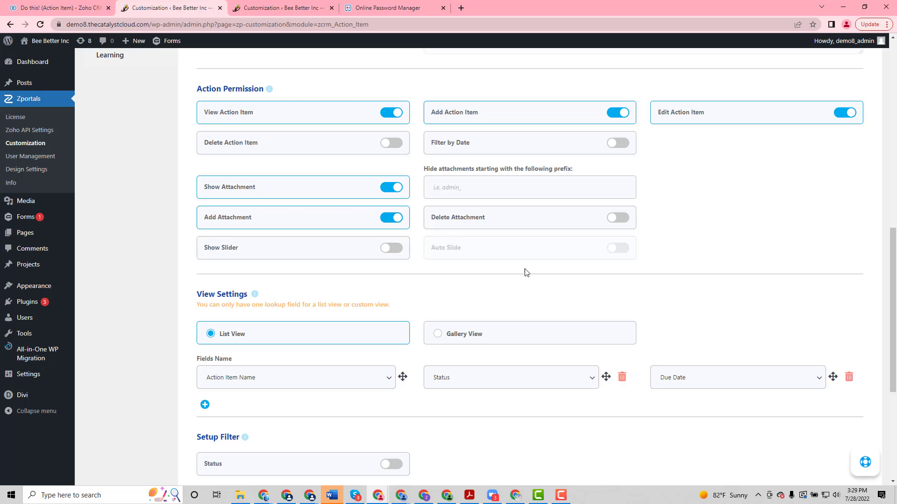
{"action": "scroll", "scroll_direction": "down", "scroll_amount": 3}
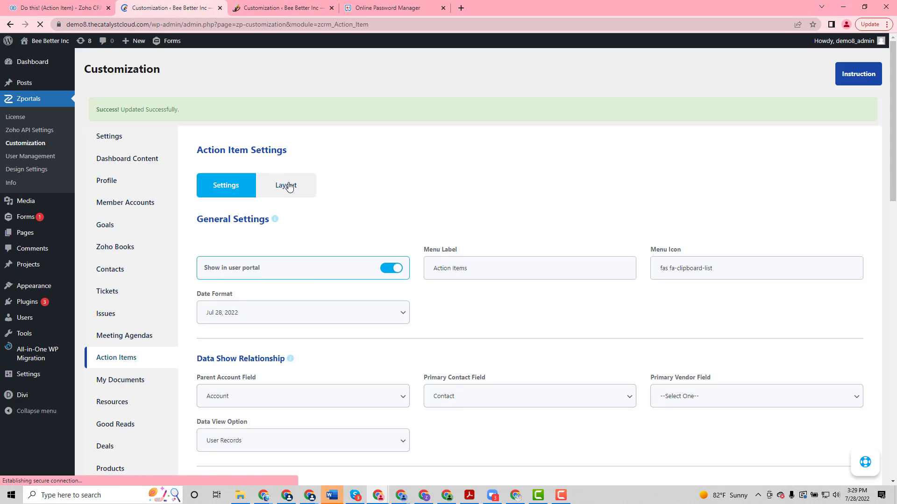
{"action": "mouse_move", "coordinate": [302, 206]}
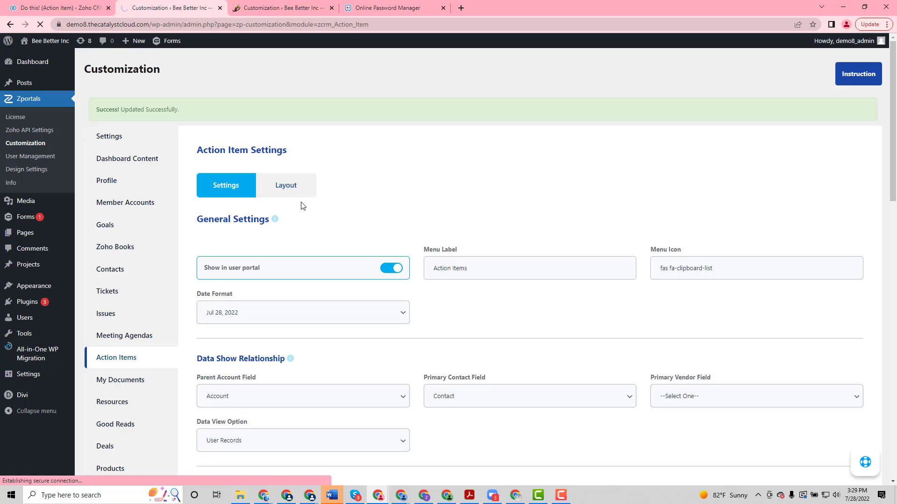
Make Action Item Name read-only for the CEO role in Record View and save.
{"action": "left_click", "coordinate": [286, 185]}
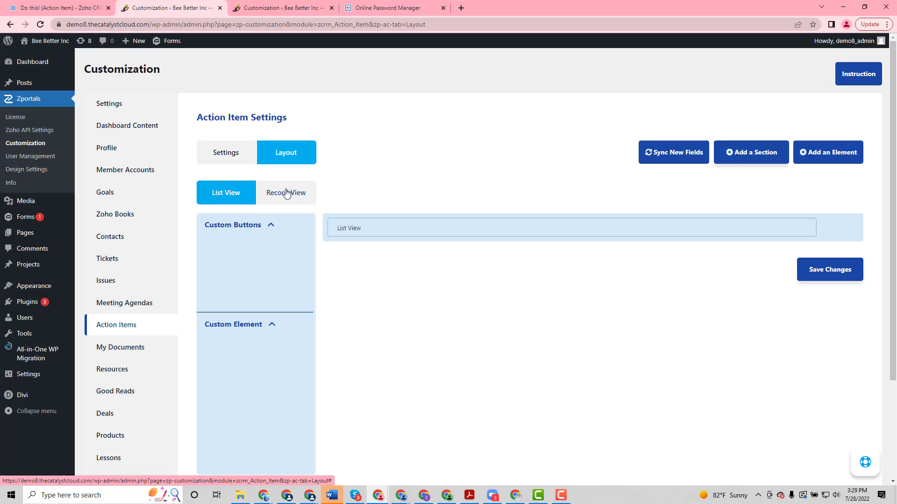
{"action": "left_click", "coordinate": [286, 192]}
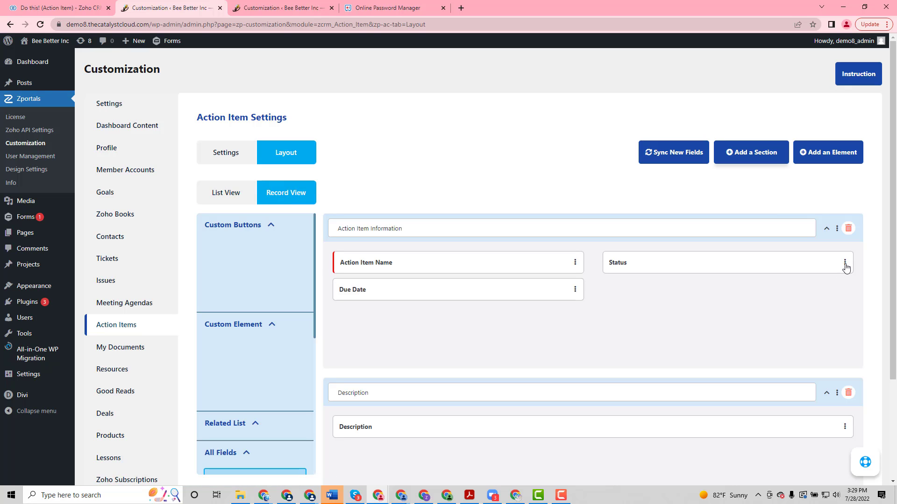
{"action": "left_click", "coordinate": [845, 262]}
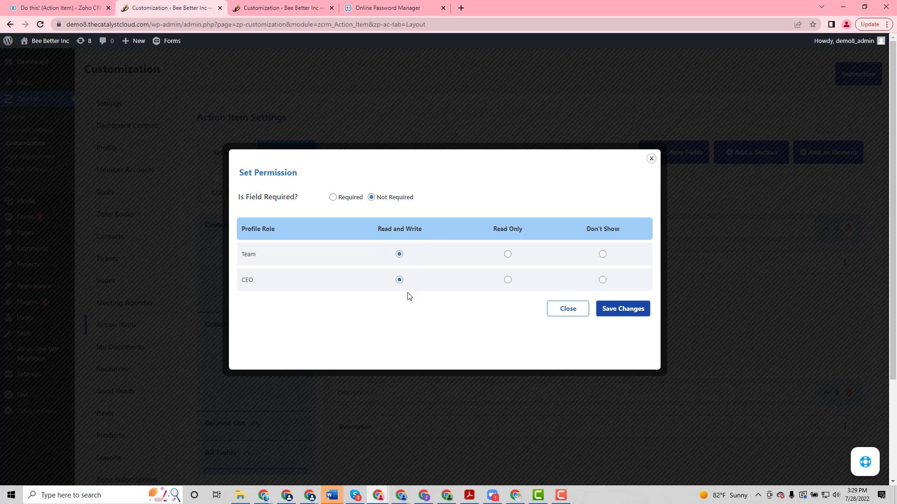
{"action": "mouse_move", "coordinate": [569, 310]}
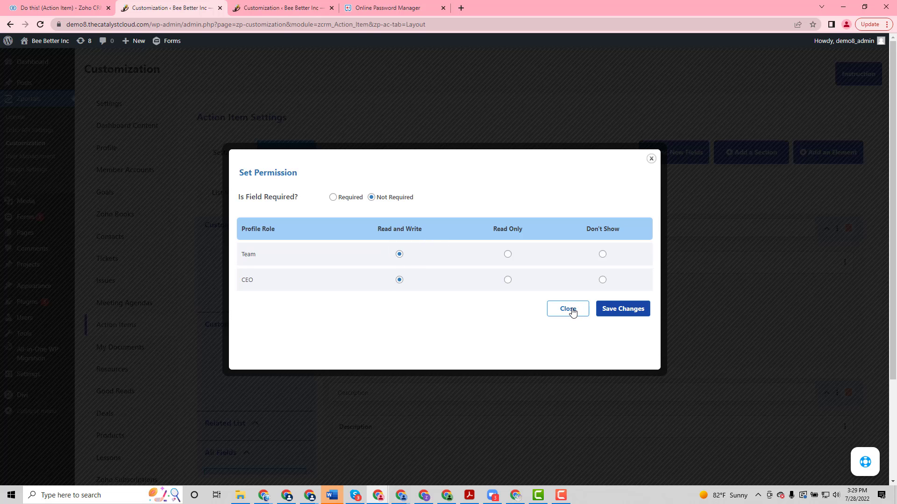
{"action": "left_click", "coordinate": [567, 309]}
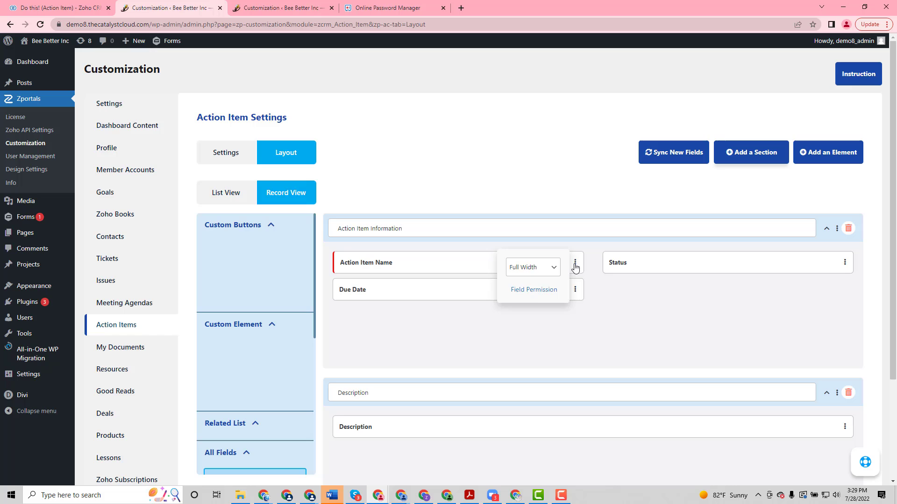
{"action": "left_click", "coordinate": [533, 289]}
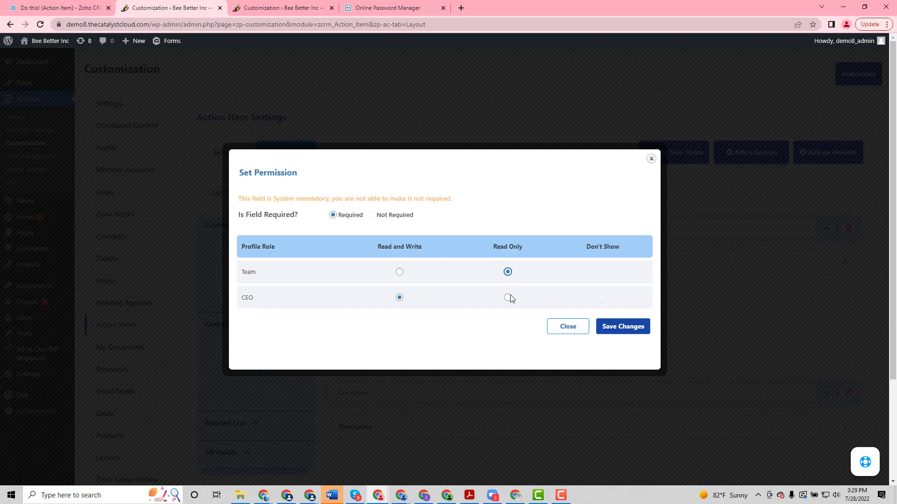
{"action": "left_click", "coordinate": [508, 298]}
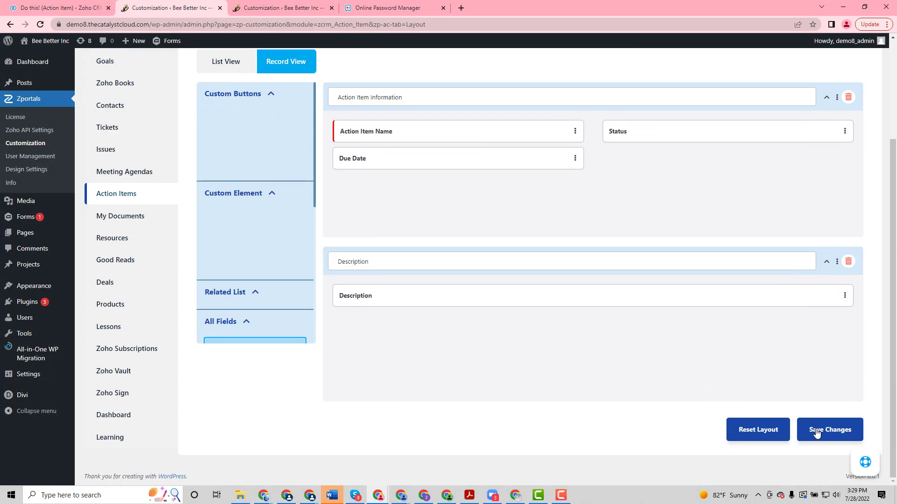
{"action": "left_click", "coordinate": [829, 430]}
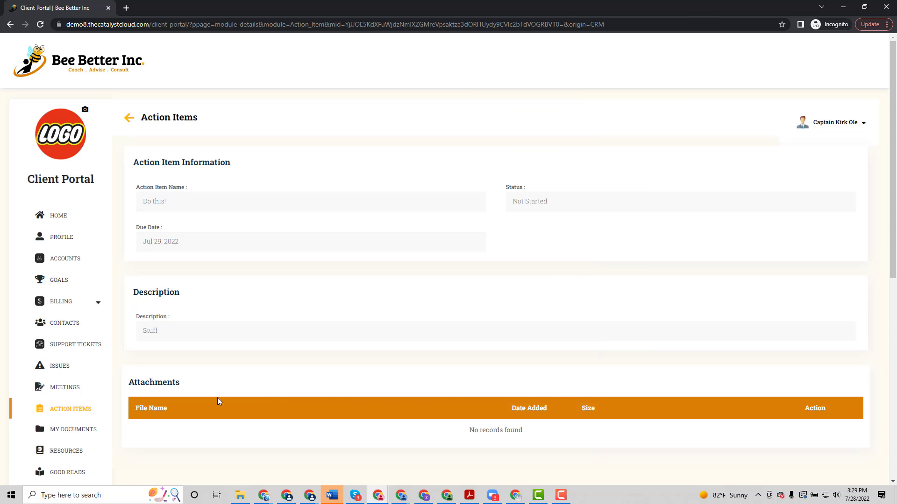
{"action": "mouse_move", "coordinate": [625, 186]}
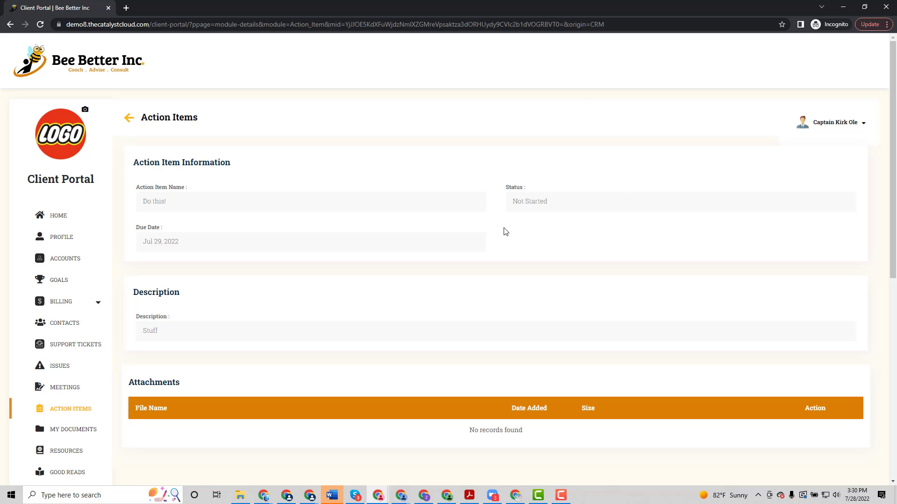
{"action": "mouse_move", "coordinate": [419, 207]}
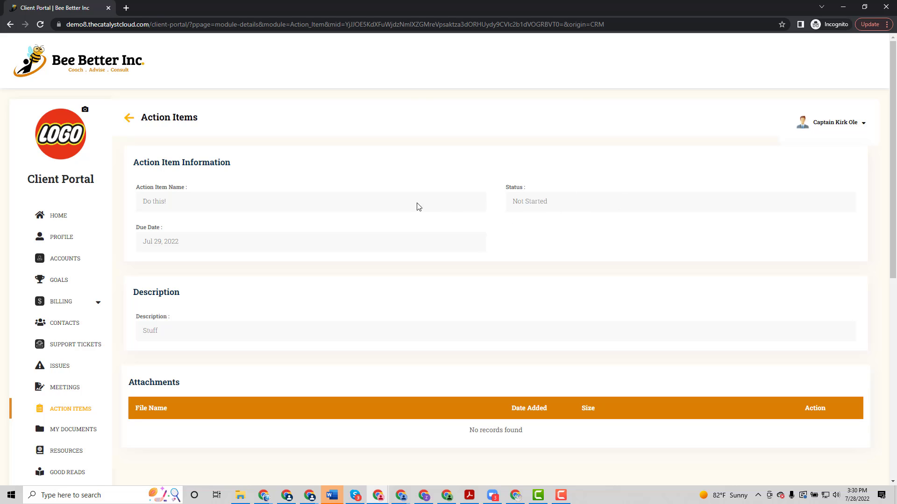
{"action": "mouse_move", "coordinate": [71, 409]}
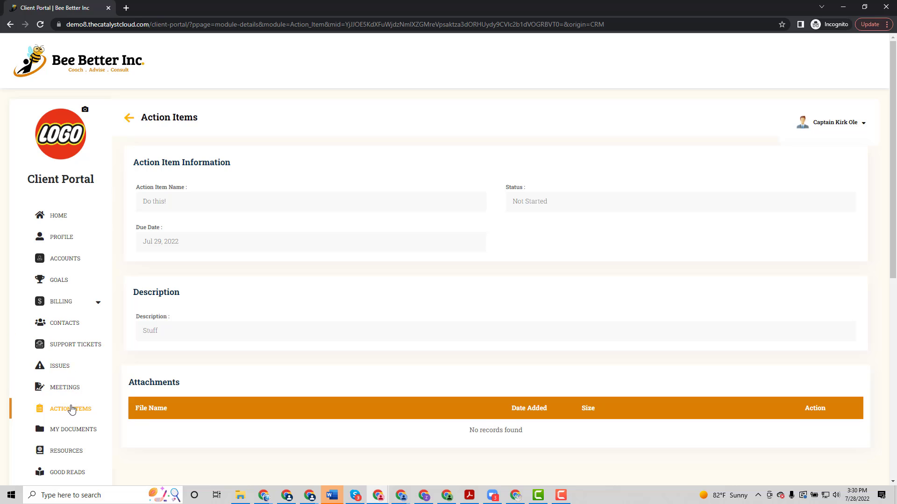
Go back to the portal's Action Items list from the left navigation.
{"action": "left_click", "coordinate": [71, 409]}
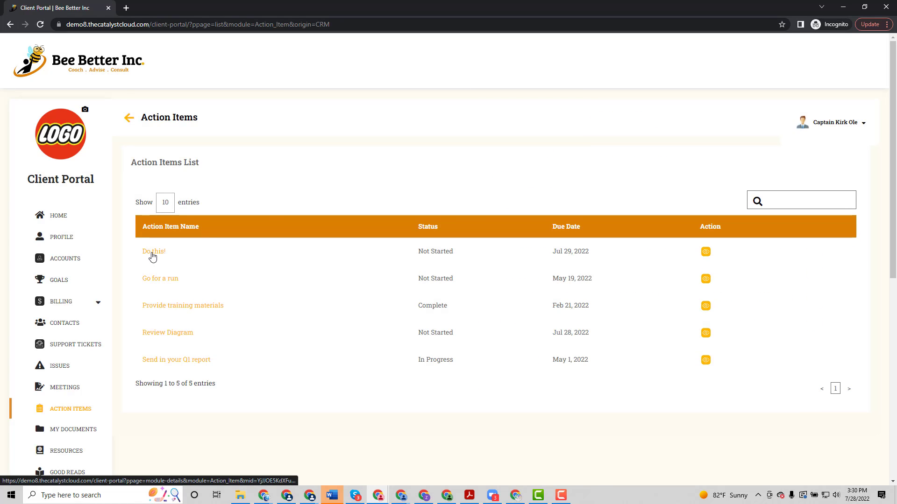
{"action": "mouse_move", "coordinate": [323, 289]}
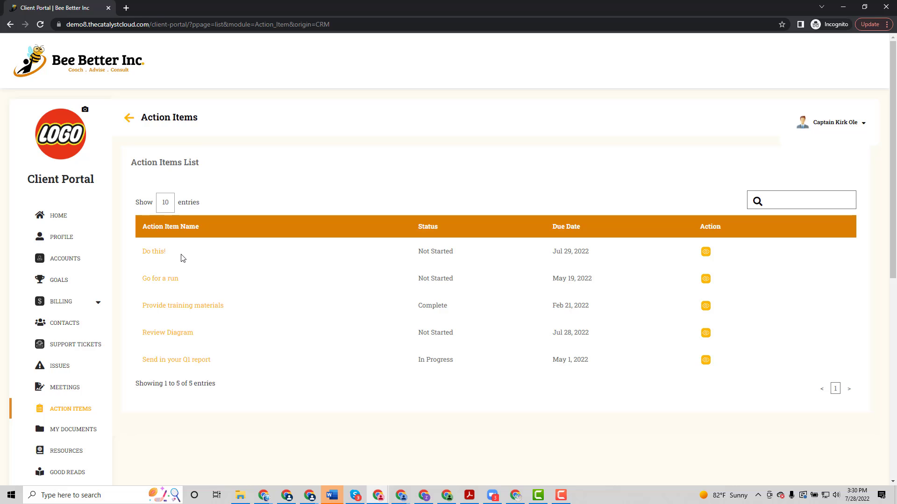
{"action": "mouse_move", "coordinate": [203, 256]}
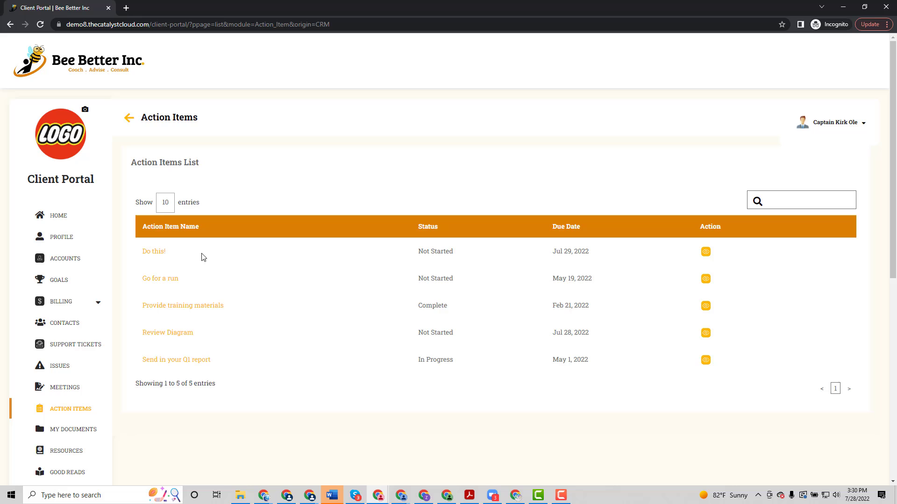
{"action": "mouse_move", "coordinate": [236, 233]}
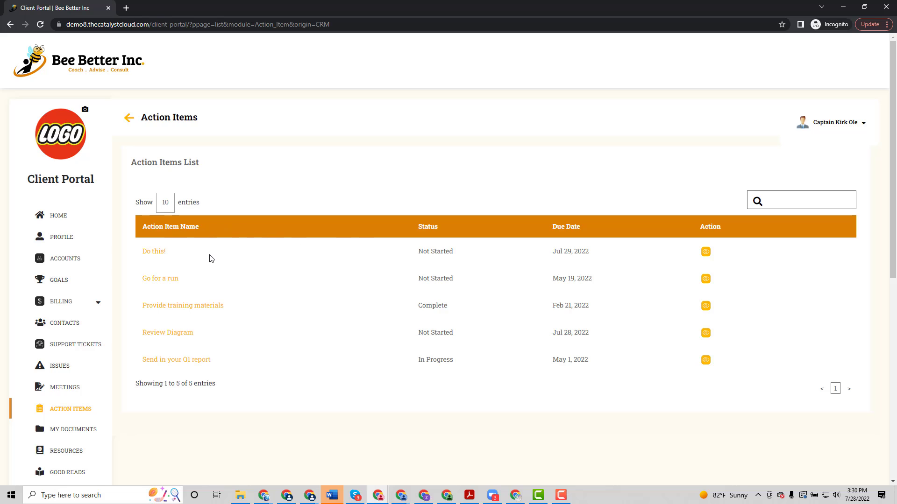
{"action": "mouse_move", "coordinate": [281, 283]}
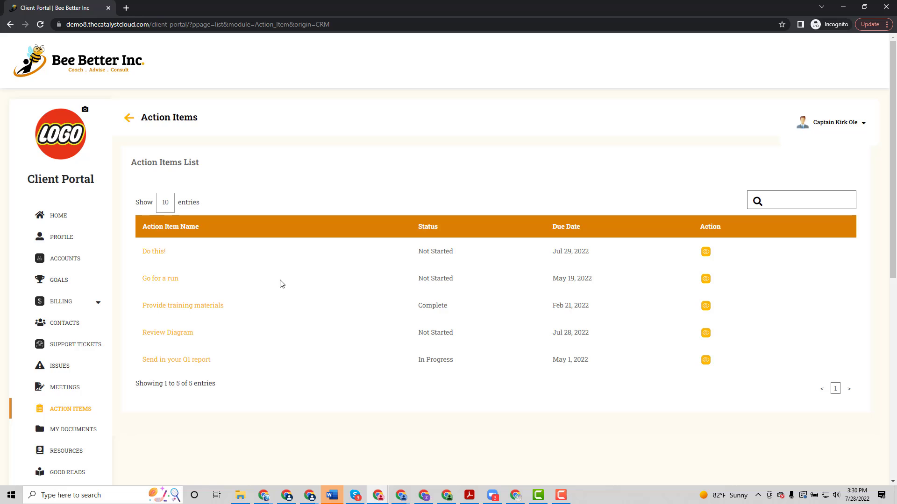
{"action": "mouse_move", "coordinate": [294, 288]}
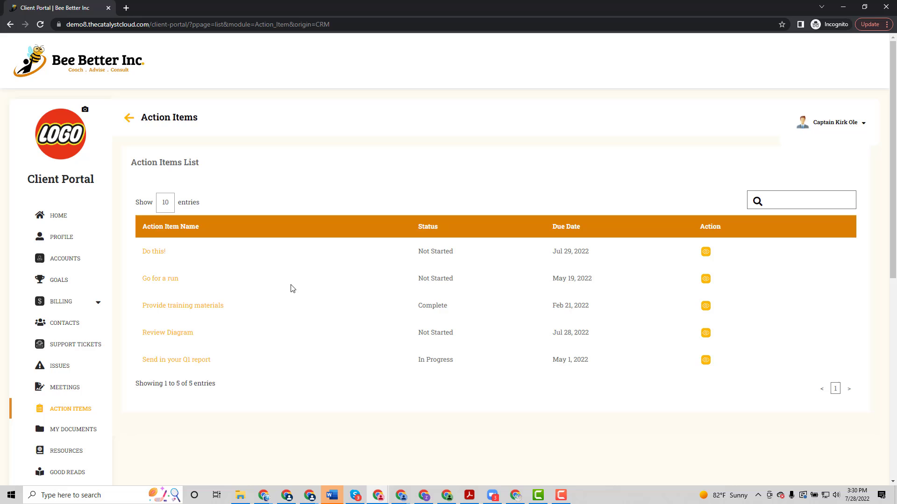
{"action": "mouse_move", "coordinate": [326, 205]}
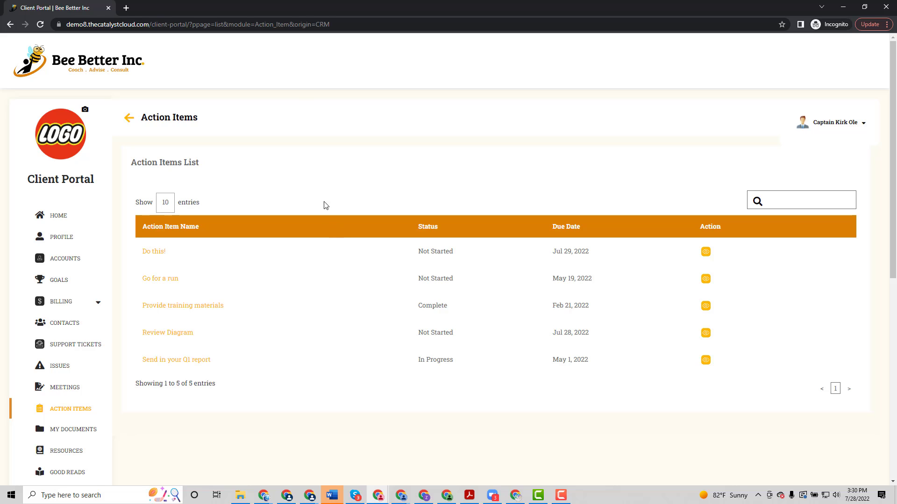
{"action": "mouse_move", "coordinate": [299, 191]}
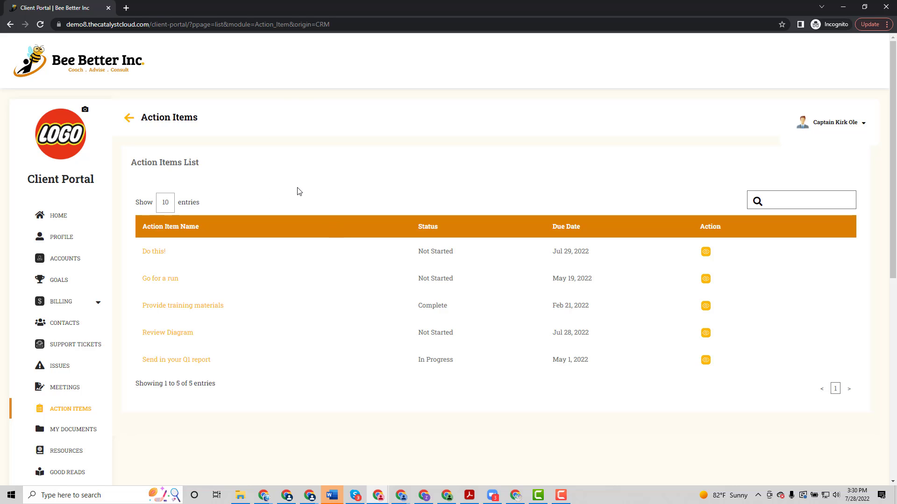
{"action": "mouse_move", "coordinate": [367, 153]}
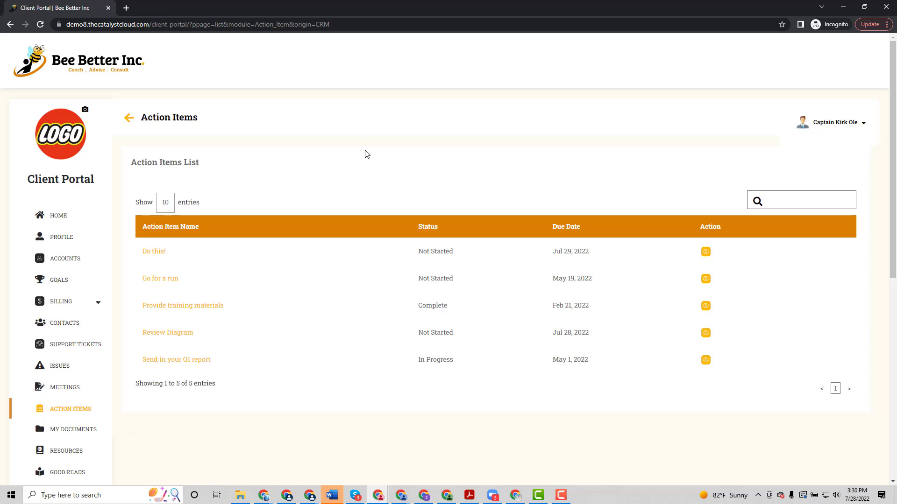